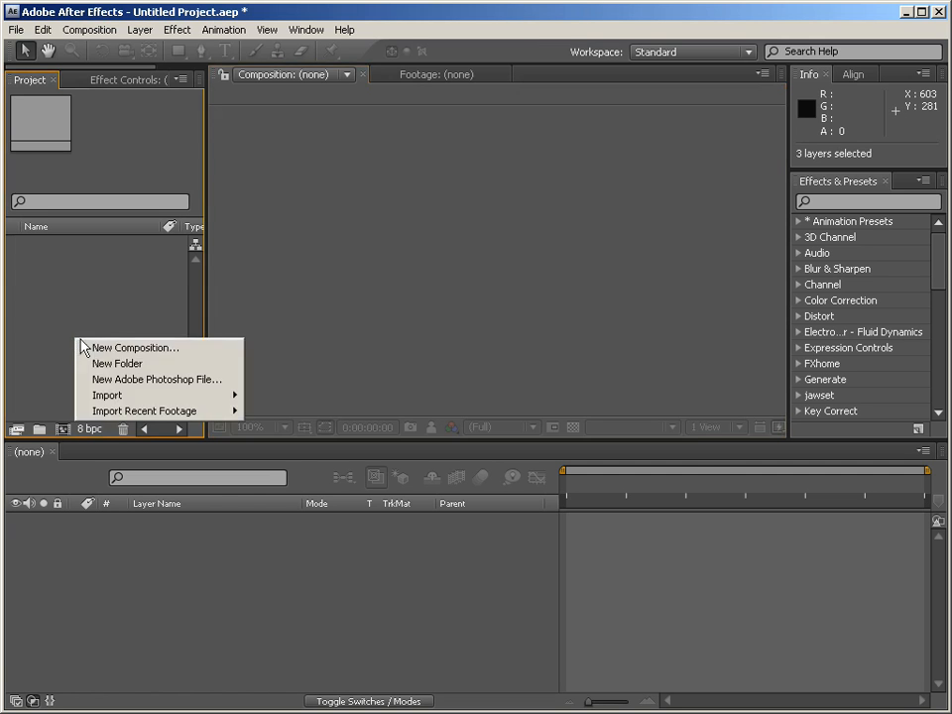
Step: Create and open a new 600×300, 25 fps composition named Comp 1
{"action": "left_click", "coordinate": [135, 347]}
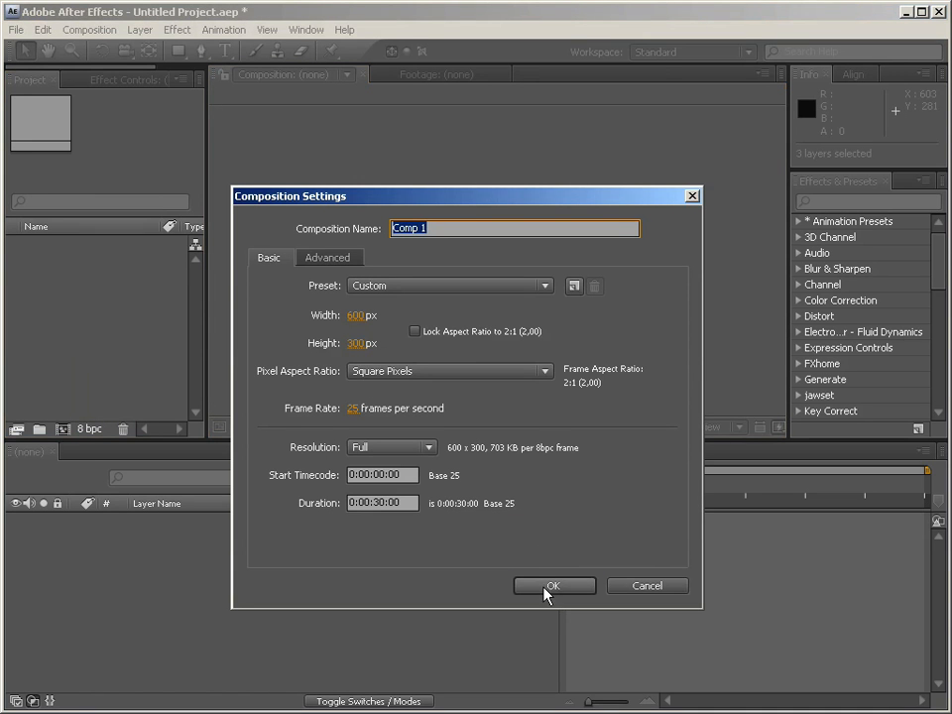
{"action": "left_click", "coordinate": [553, 585]}
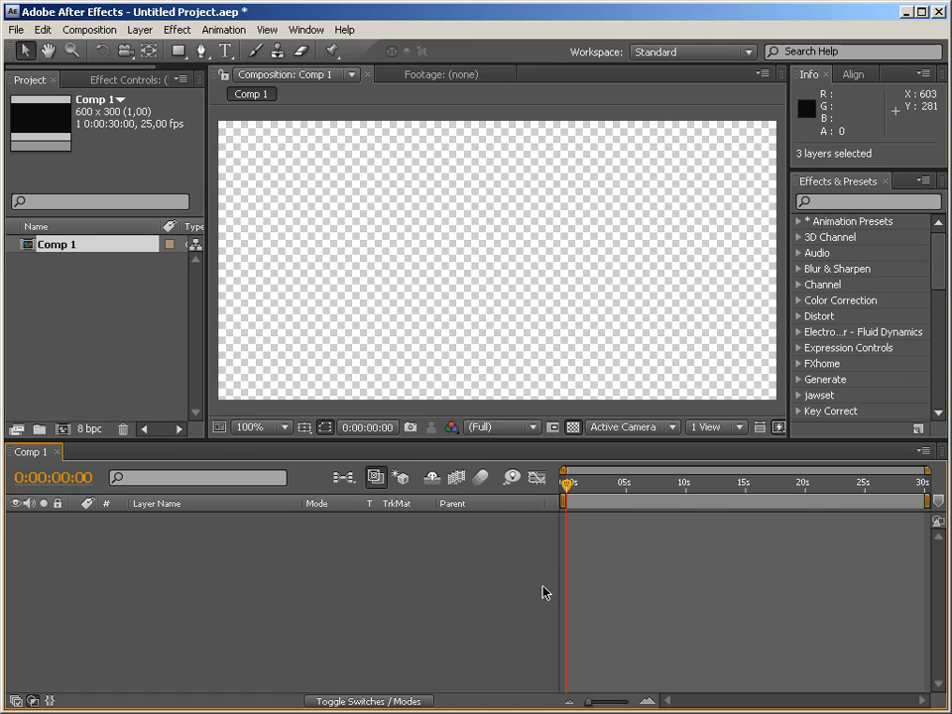
Step: Add a black square solid to Comp 1 and duplicate it to make three copies
{"action": "right_click", "coordinate": [109, 318]}
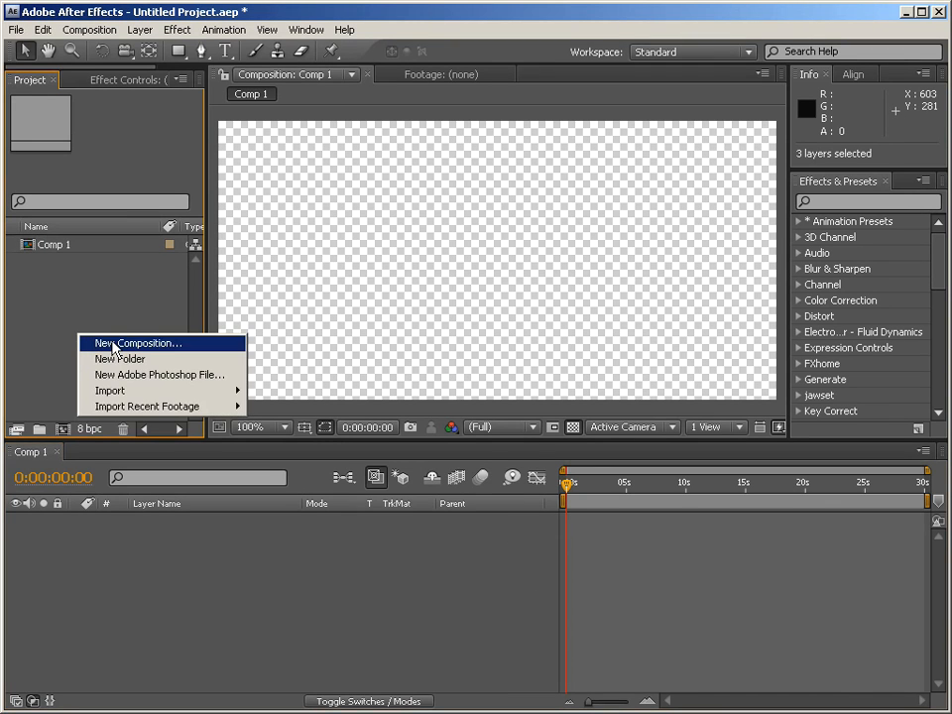
{"action": "right_click", "coordinate": [182, 552]}
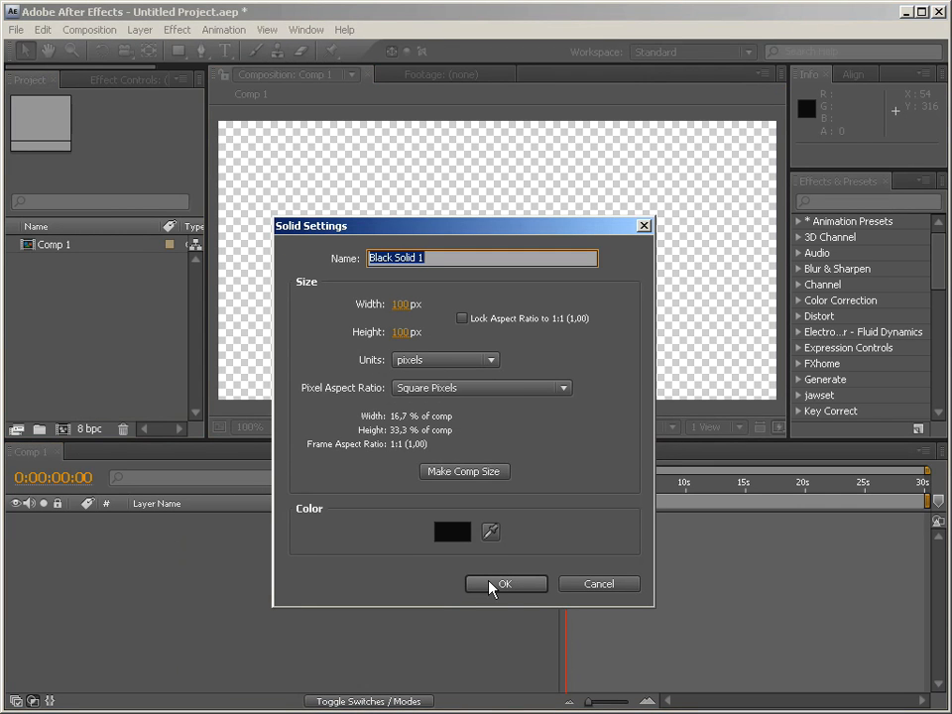
{"action": "left_click", "coordinate": [506, 583]}
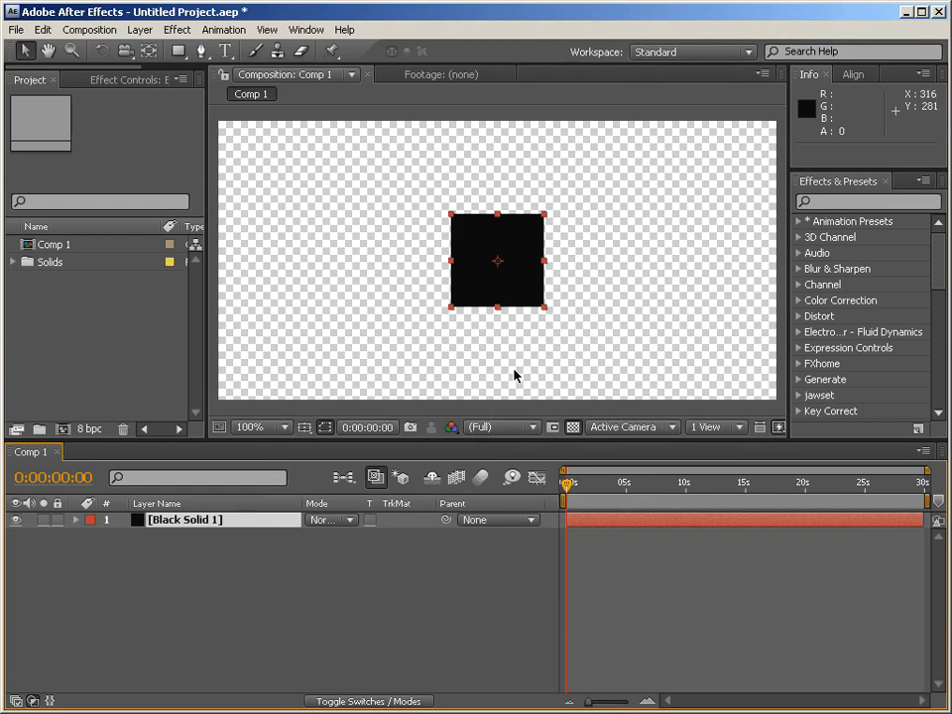
{"action": "key", "text": "Ctrl+d"}
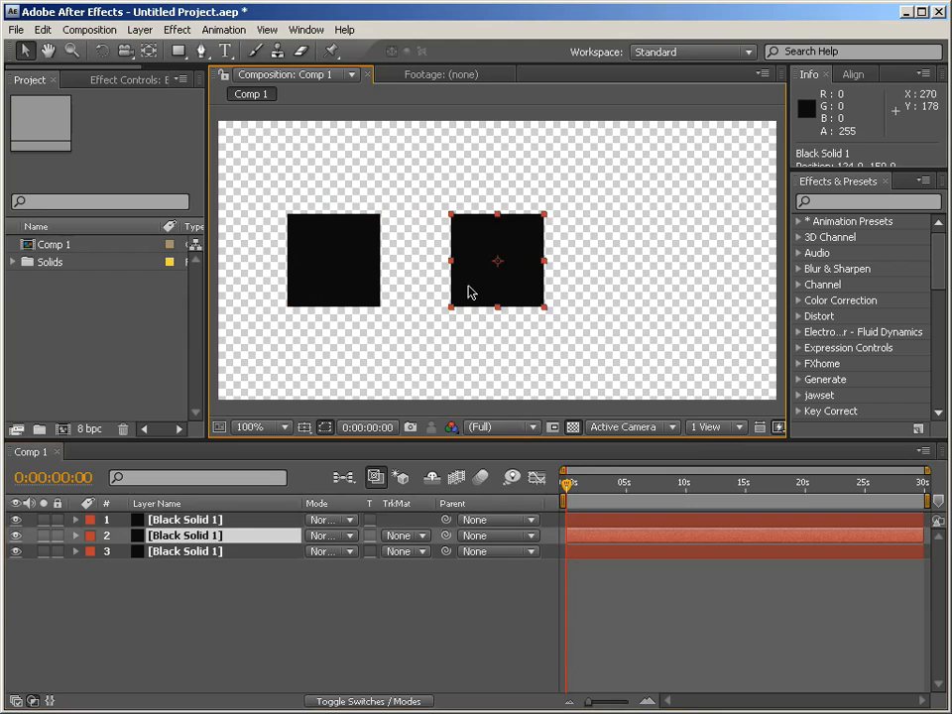
Step: Drag the copies apart and distribute the three squares evenly in a horizontal row
{"action": "left_click_drag", "start_coordinate": [496, 262], "coordinate": [666, 262]}
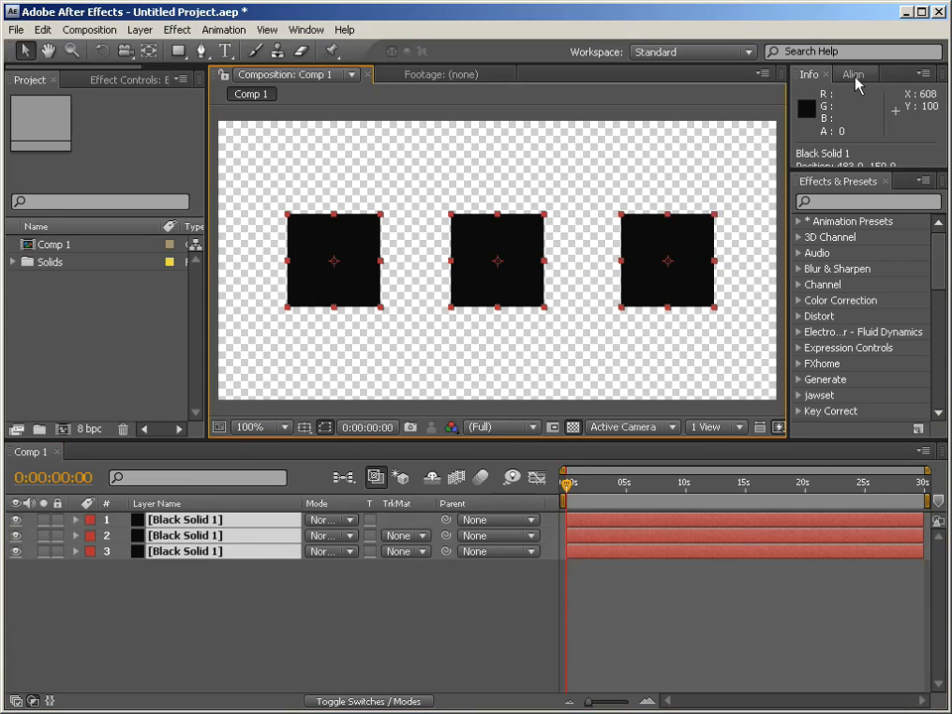
{"action": "left_click", "coordinate": [849, 75]}
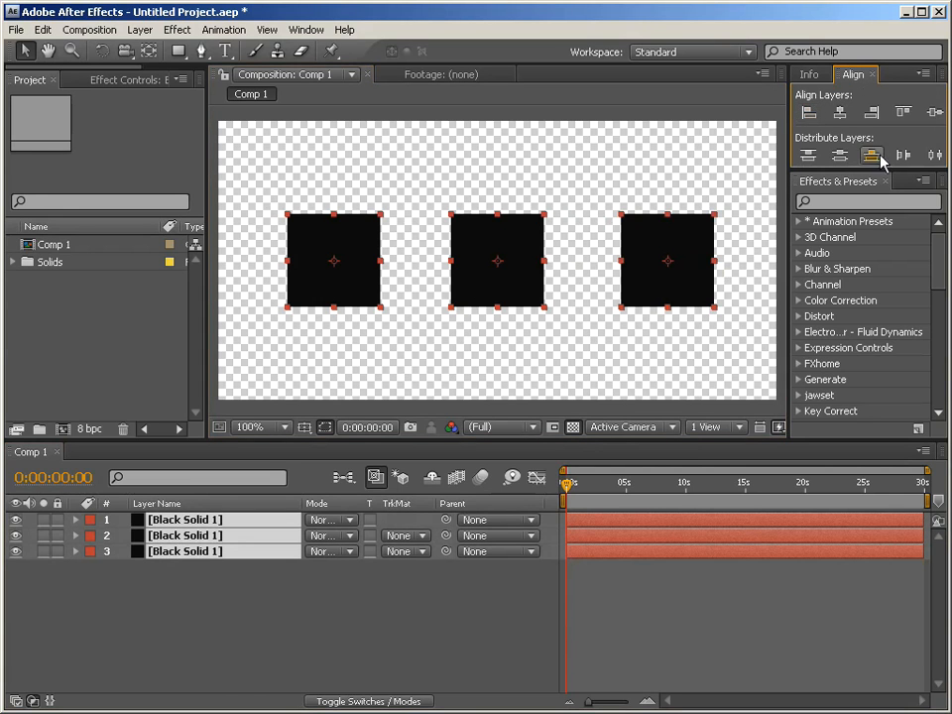
{"action": "left_click", "coordinate": [871, 155]}
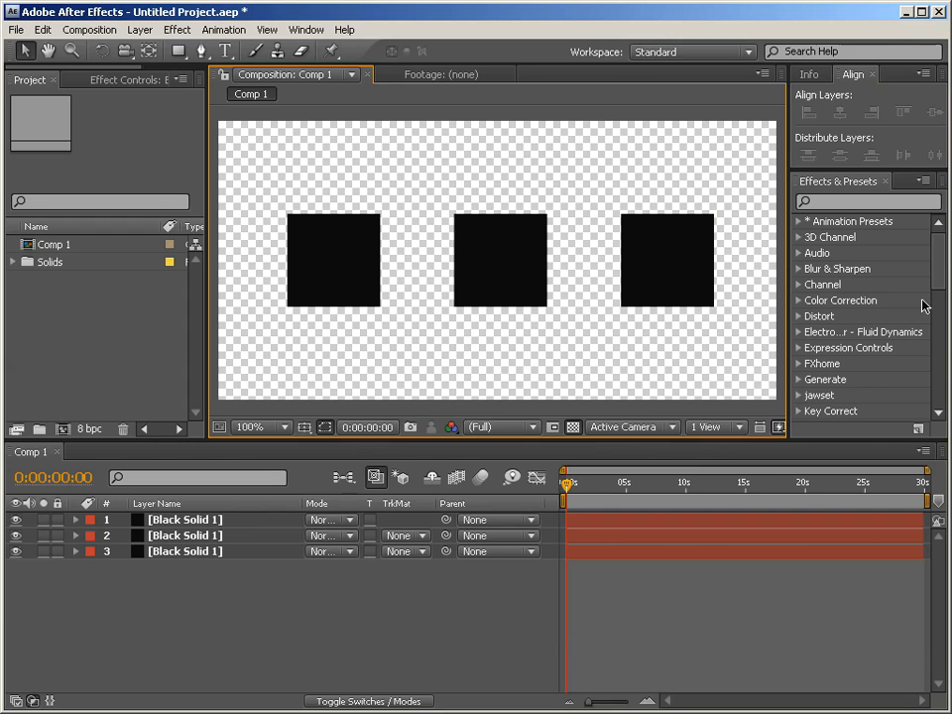
Step: Expand the Expression Controls category listing Angle, Checkbox, Color, Layer, Point and Slider Control
{"action": "scroll", "scroll_direction": "down", "scroll_amount": 3}
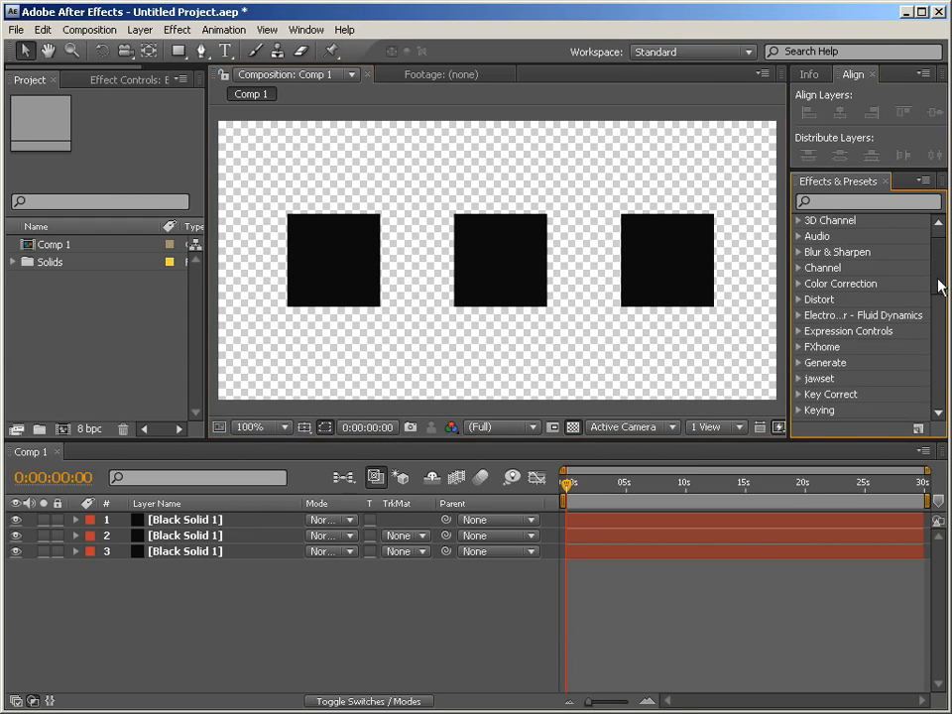
{"action": "scroll", "scroll_direction": "down", "scroll_amount": 3}
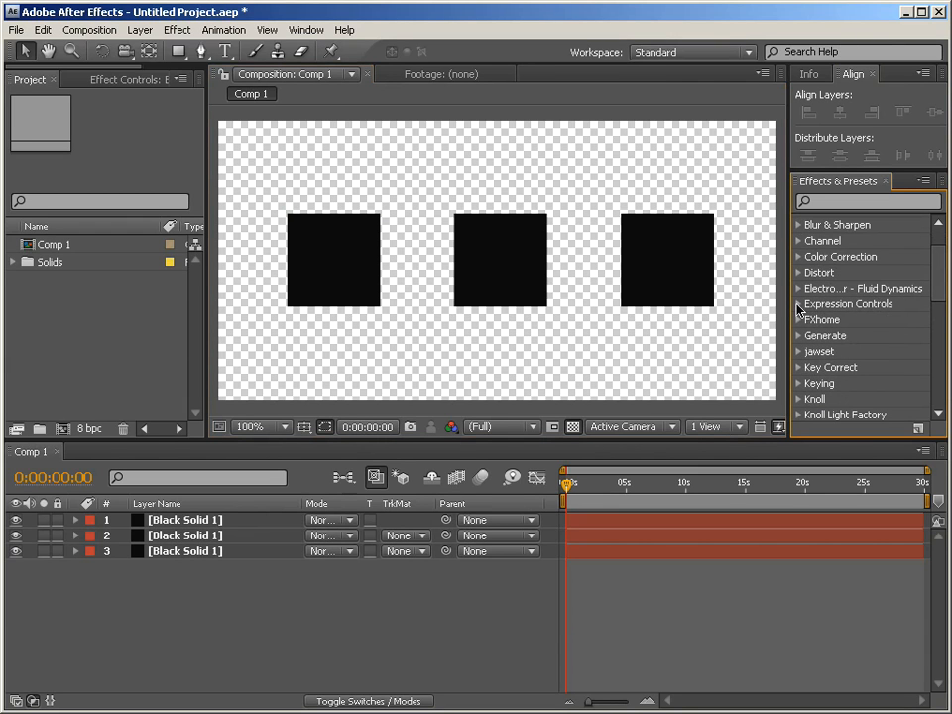
{"action": "left_click", "coordinate": [800, 303]}
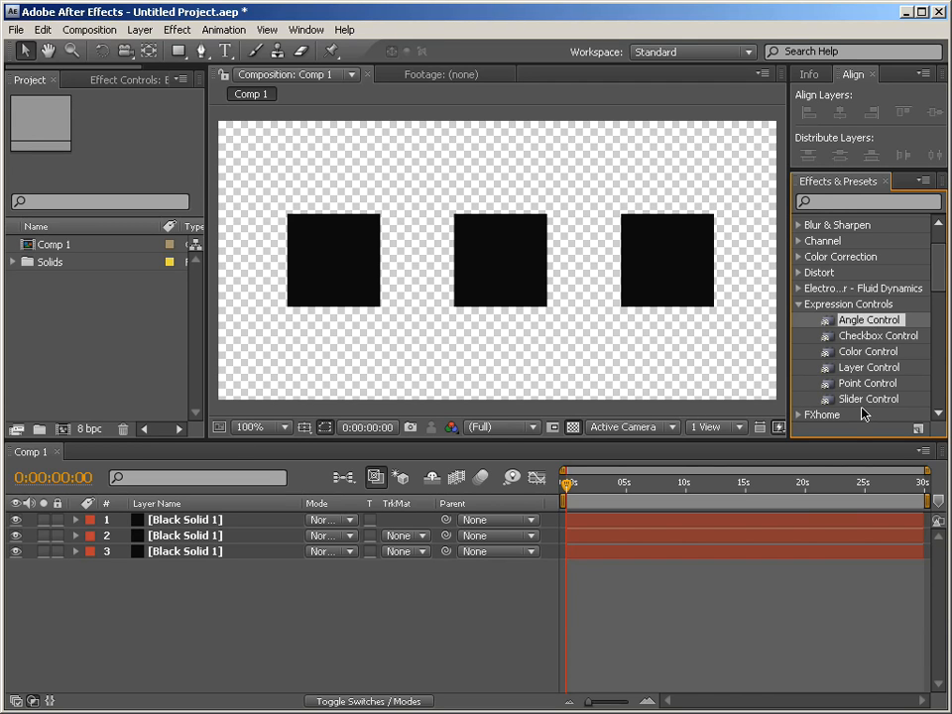
{"action": "mouse_move", "coordinate": [250, 635]}
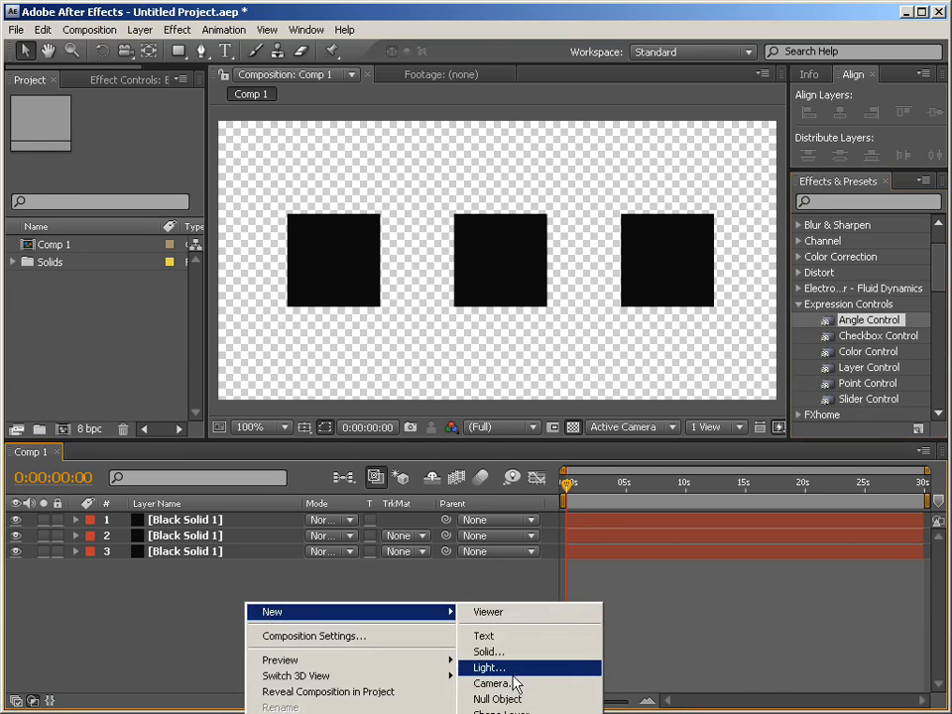
Step: Add a null layer renamed Angle Control and apply the Angle Control effect to it
{"action": "left_click", "coordinate": [496, 699]}
{"action": "type", "text": "Angle"}
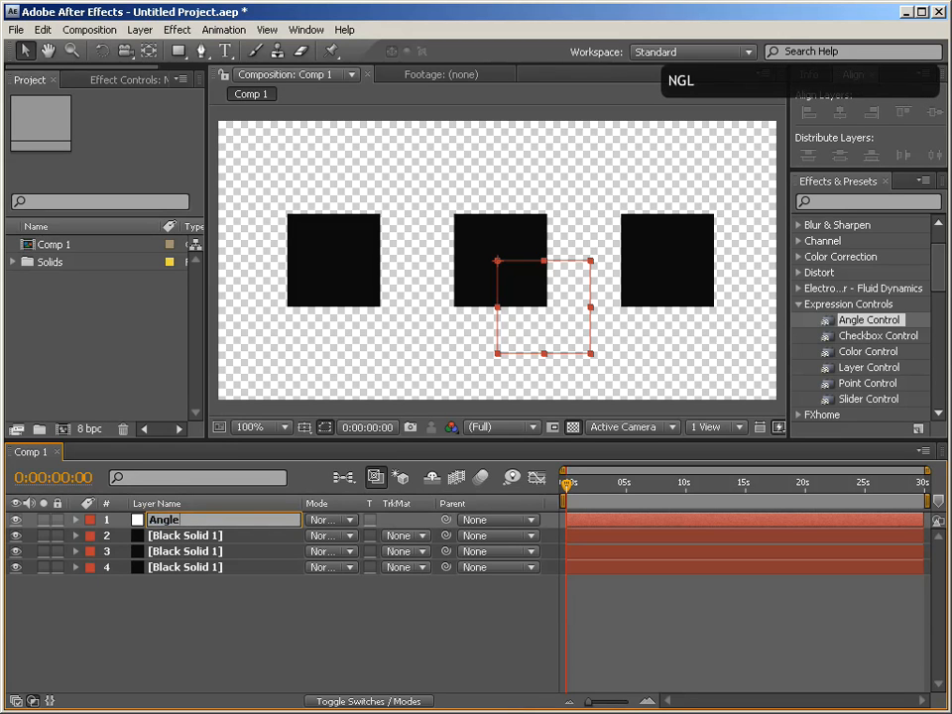
{"action": "type", "text": " Control"}
{"action": "key", "text": "Enter"}
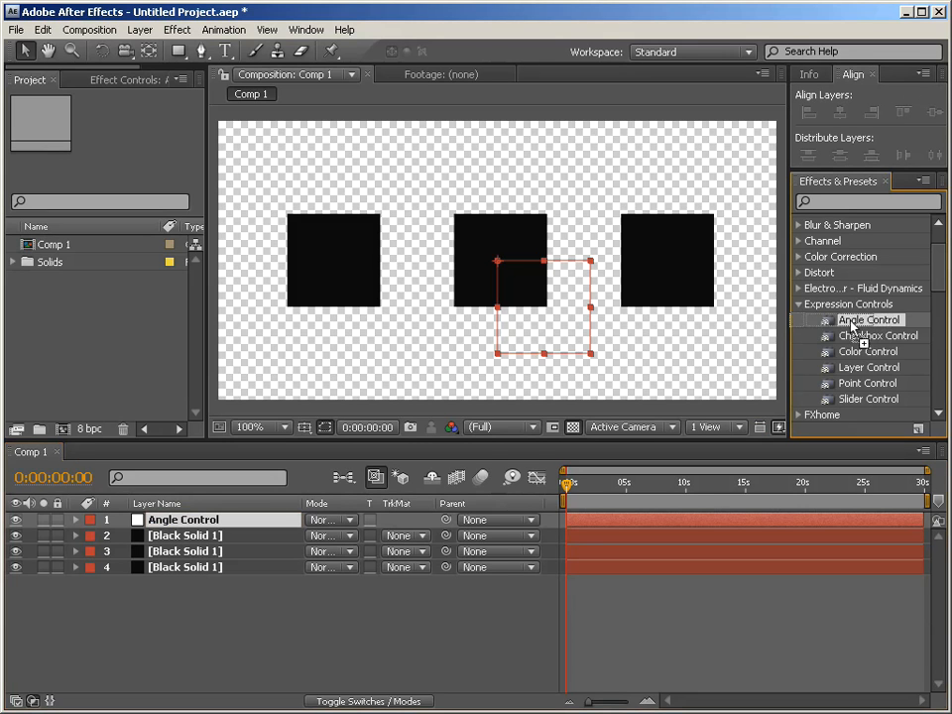
{"action": "double_click", "coordinate": [869, 319]}
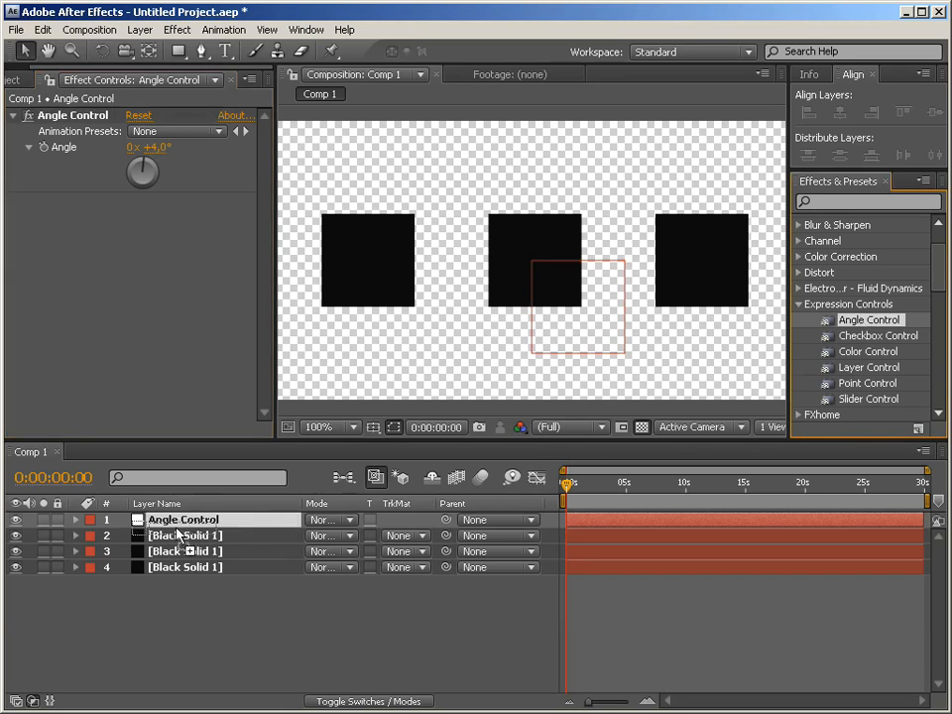
Step: Remove the stray Angle Control effect from Black Solid 1
{"action": "left_click", "coordinate": [182, 535]}
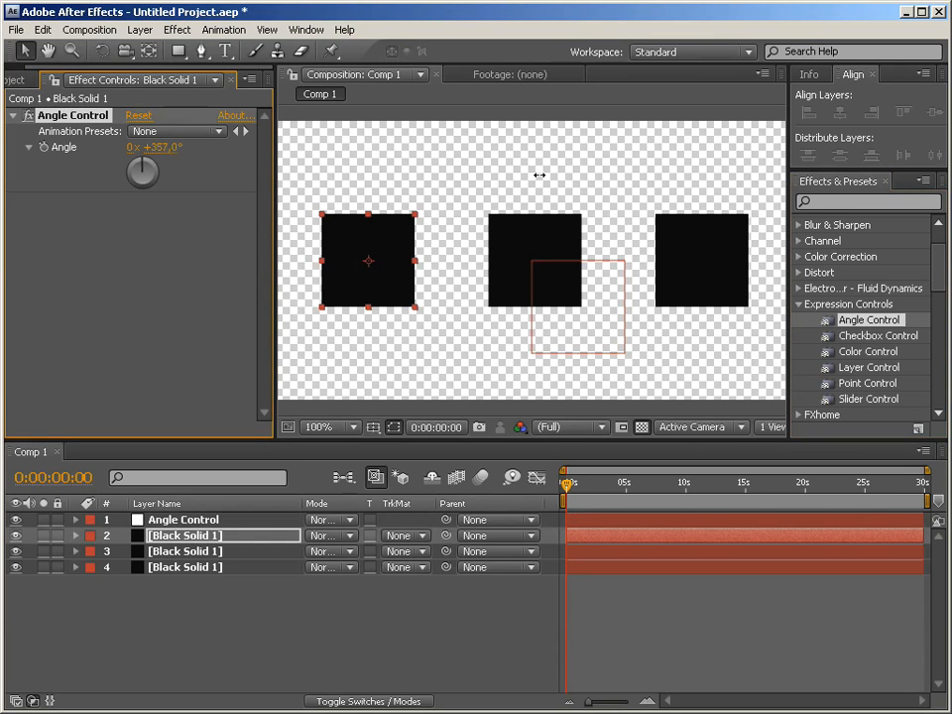
{"action": "left_click_drag", "start_coordinate": [143, 170], "coordinate": [154, 158]}
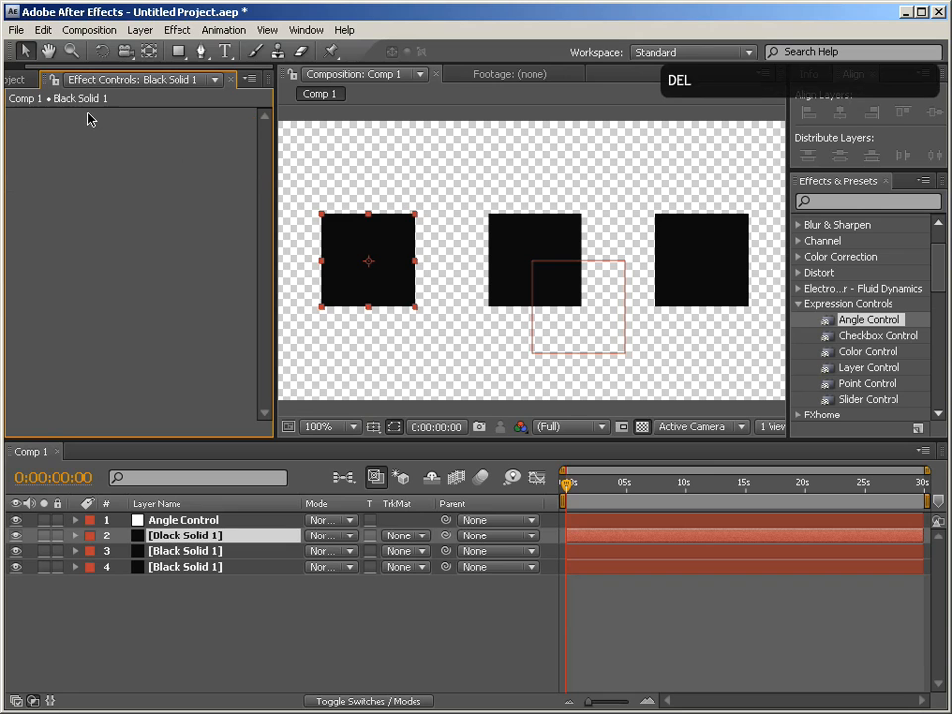
Step: Reveal Black Solid 1's Rotation and list its parent layer choices, including Angle Control
{"action": "left_click", "coordinate": [182, 520]}
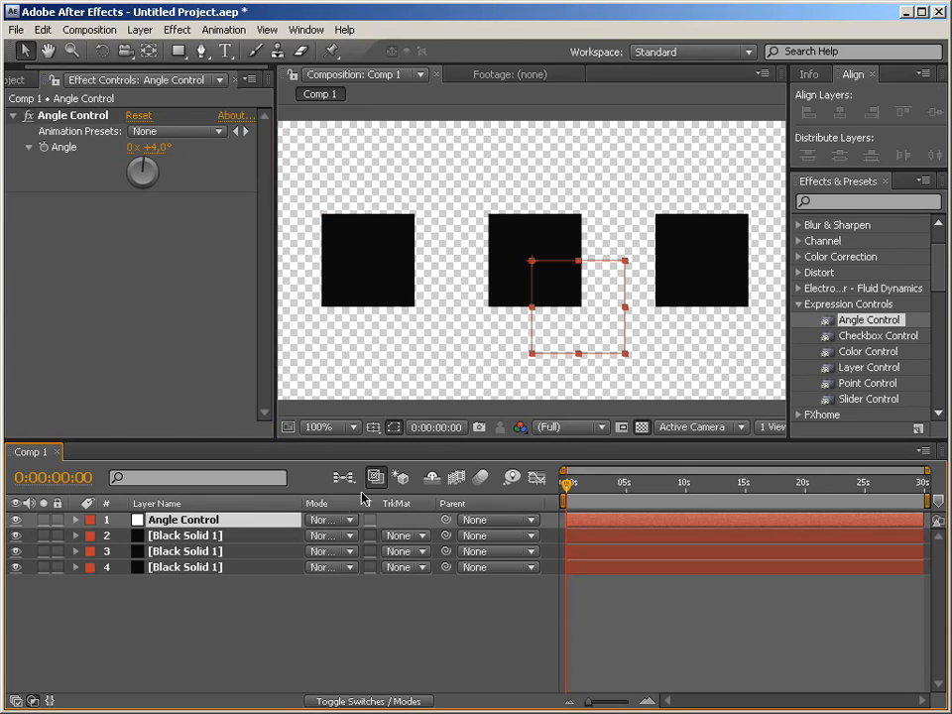
{"action": "left_click", "coordinate": [184, 568]}
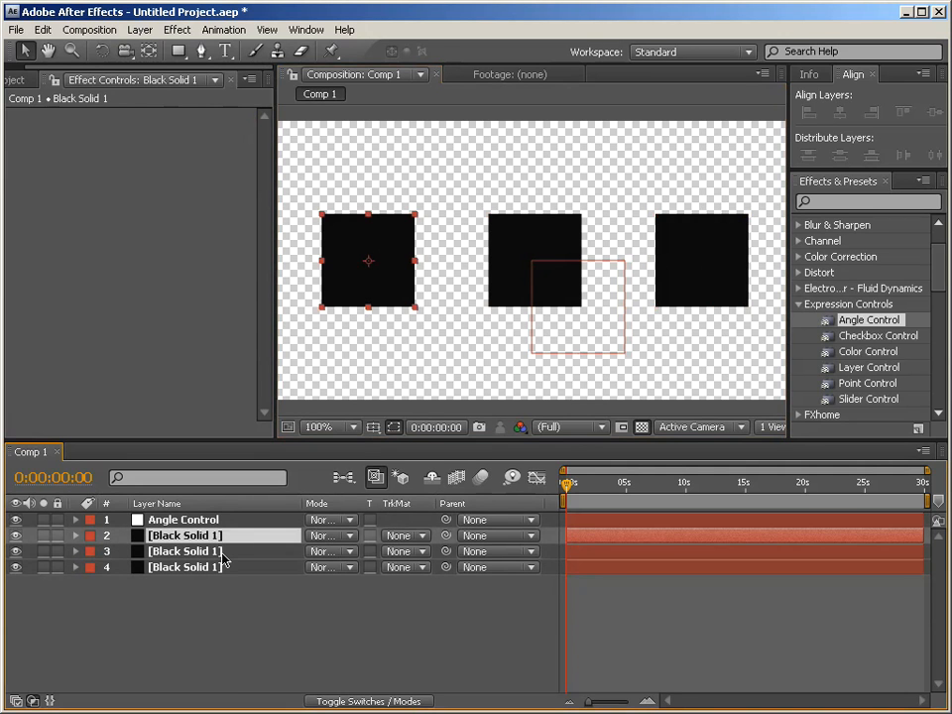
{"action": "left_click", "coordinate": [182, 552]}
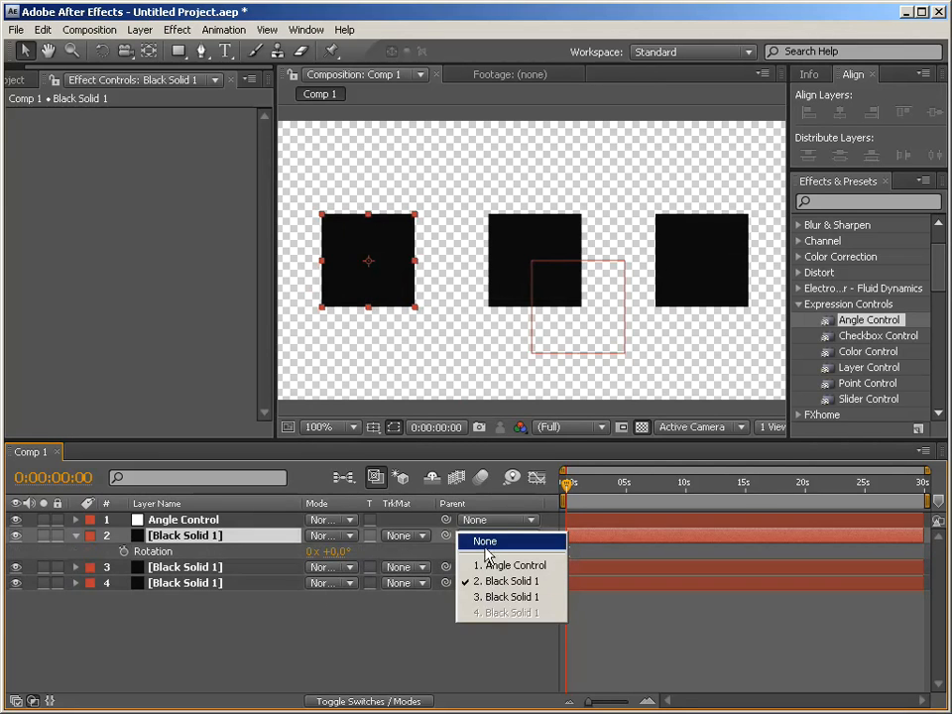
Step: Parent the first black solid and scrub through time to preview the squares' rotation
{"action": "left_click", "coordinate": [484, 539]}
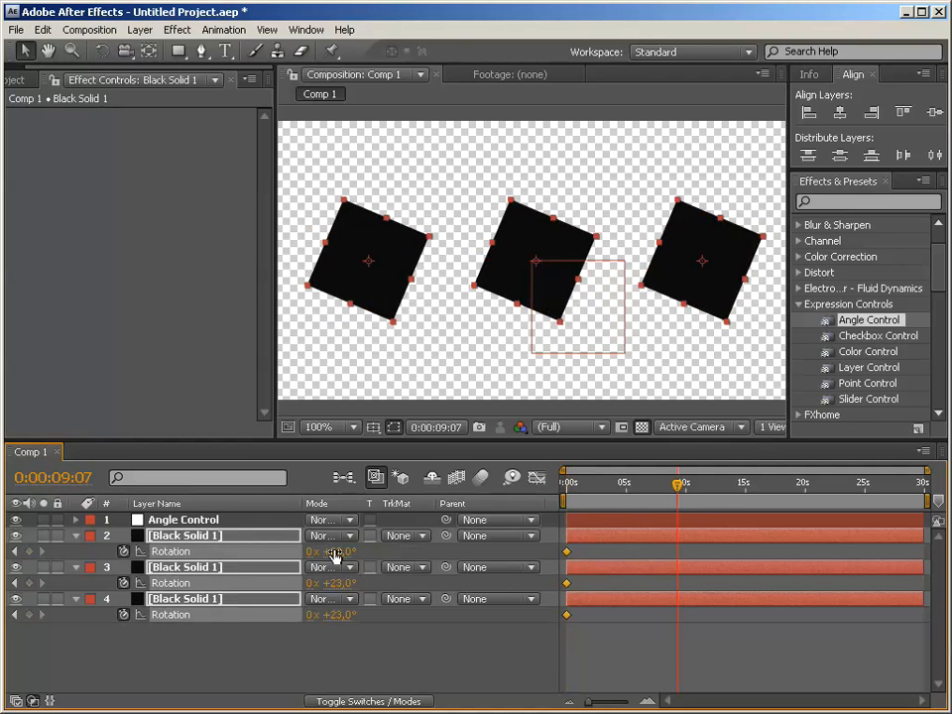
{"action": "left_click_drag", "start_coordinate": [678, 484], "coordinate": [758, 484]}
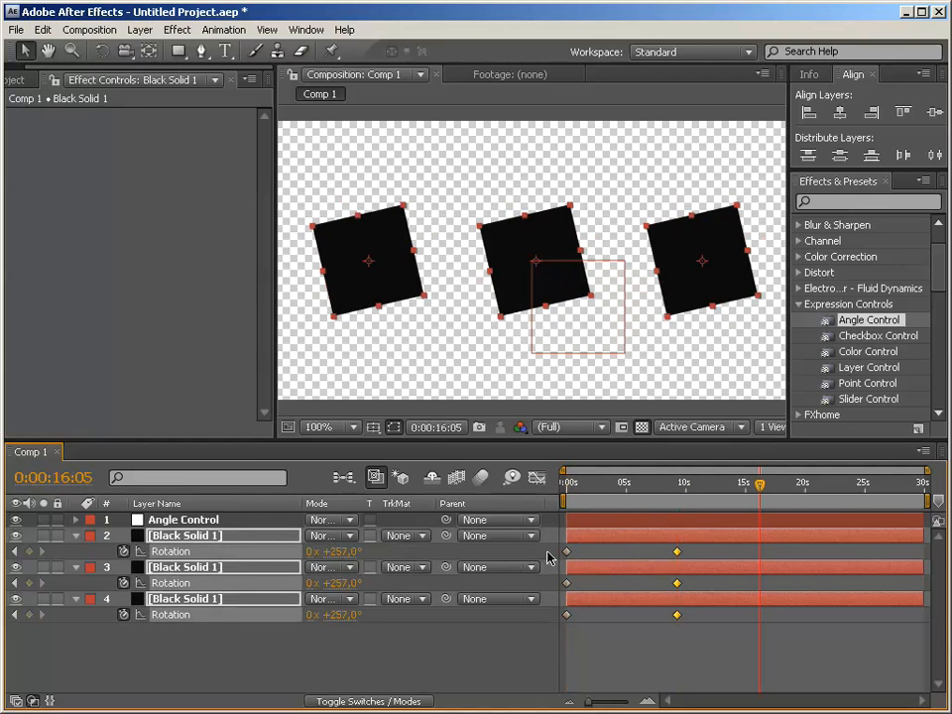
{"action": "left_click_drag", "start_coordinate": [757, 484], "coordinate": [746, 484]}
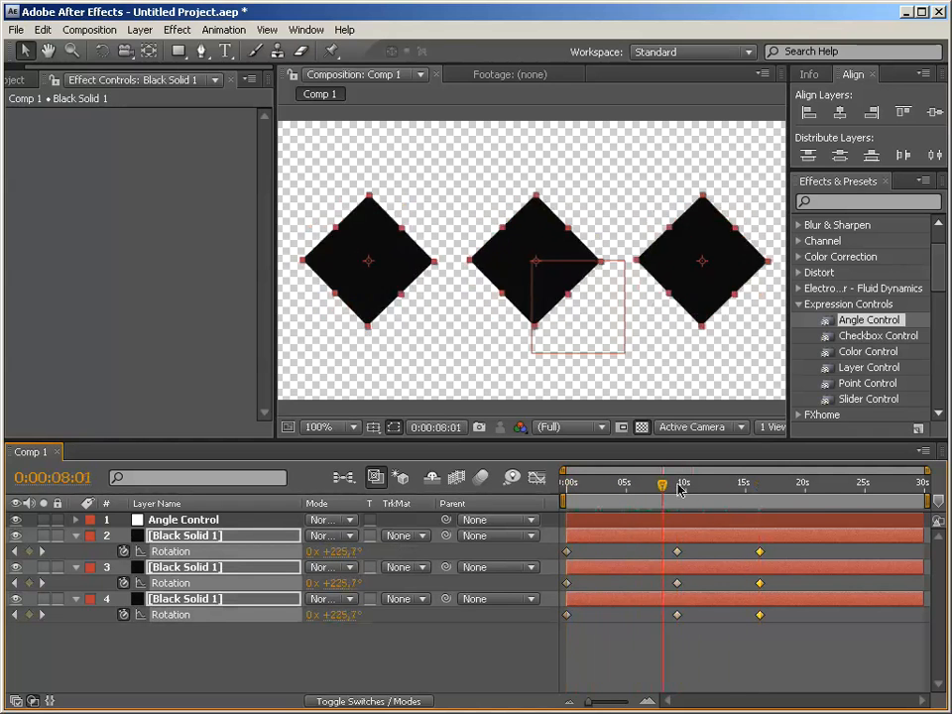
{"action": "left_click_drag", "start_coordinate": [662, 484], "coordinate": [726, 485]}
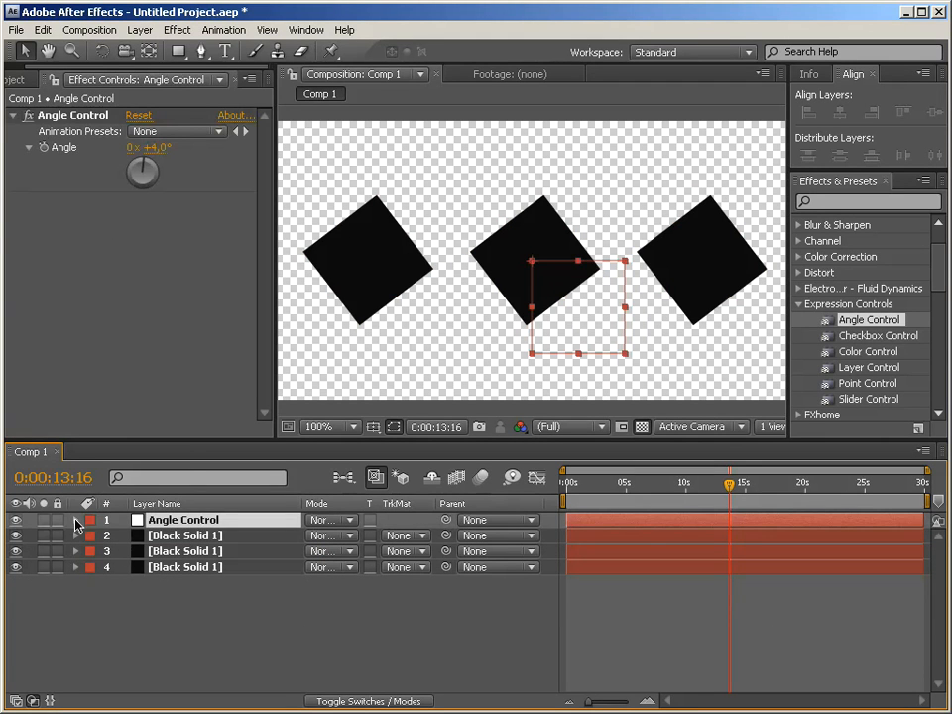
Step: Twirl open the Angle Control null to reveal its Angle property
{"action": "left_click", "coordinate": [77, 520]}
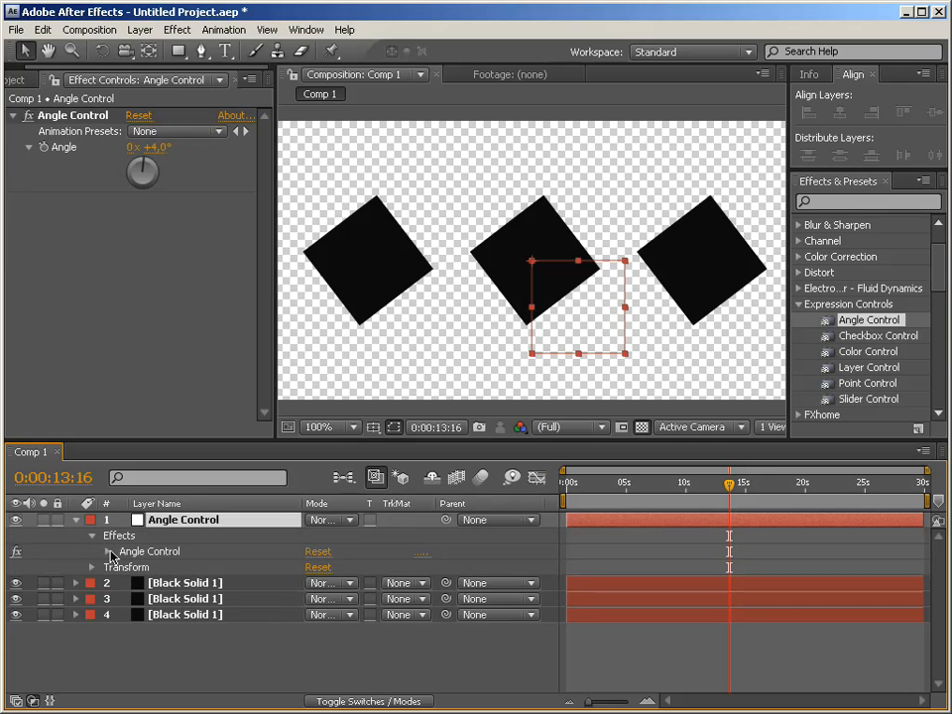
{"action": "left_click", "coordinate": [108, 552]}
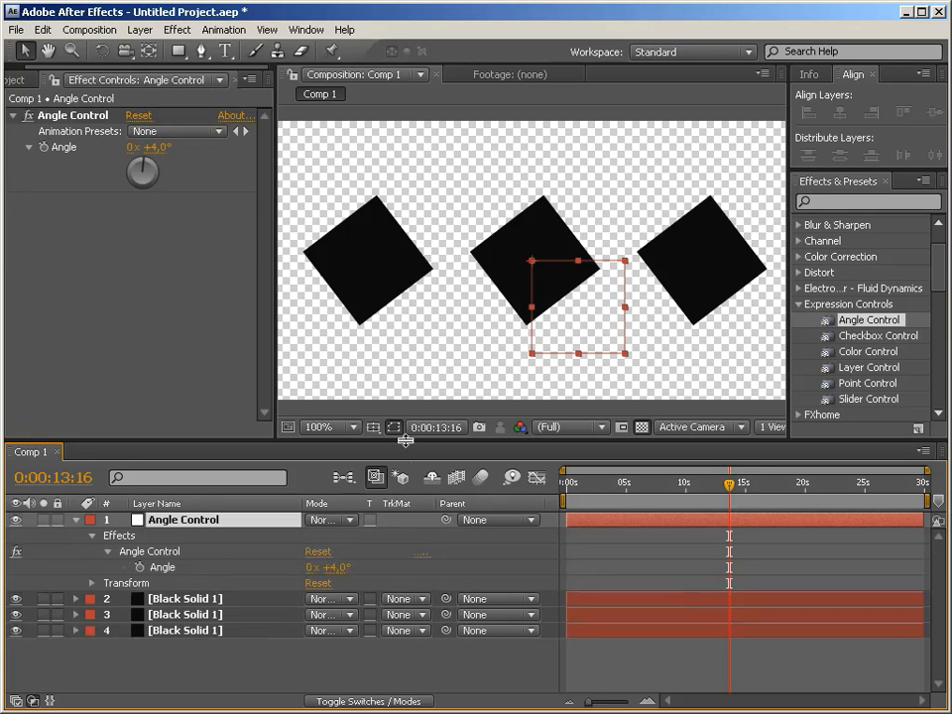
Step: Show all three solids' Rotation and give Black Solid 1 a transform.rotation expression
{"action": "left_click", "coordinate": [185, 597]}
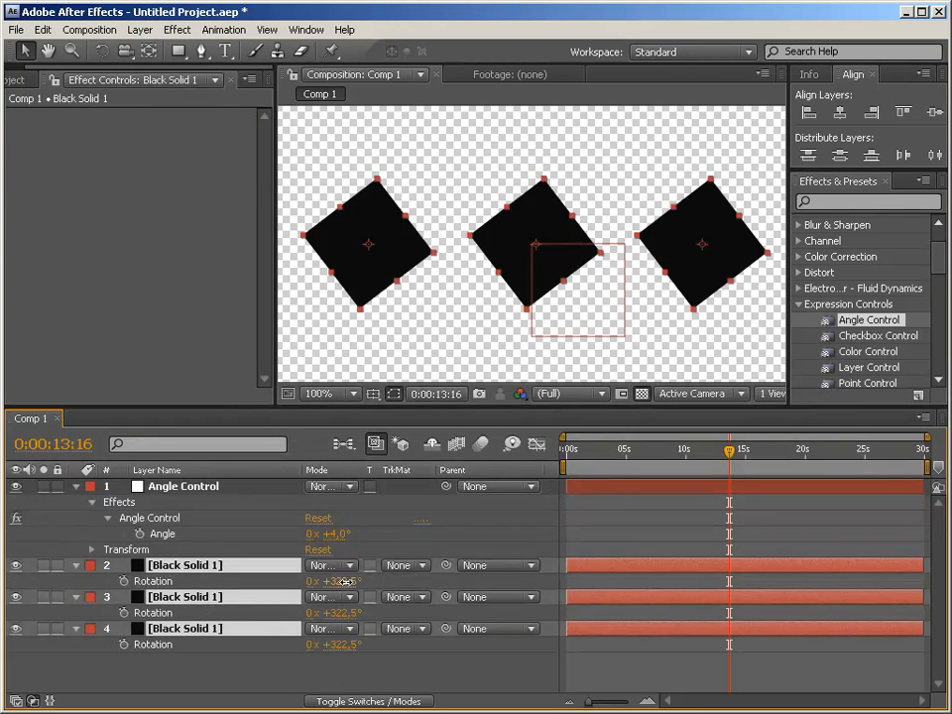
{"action": "double_click", "coordinate": [337, 579]}
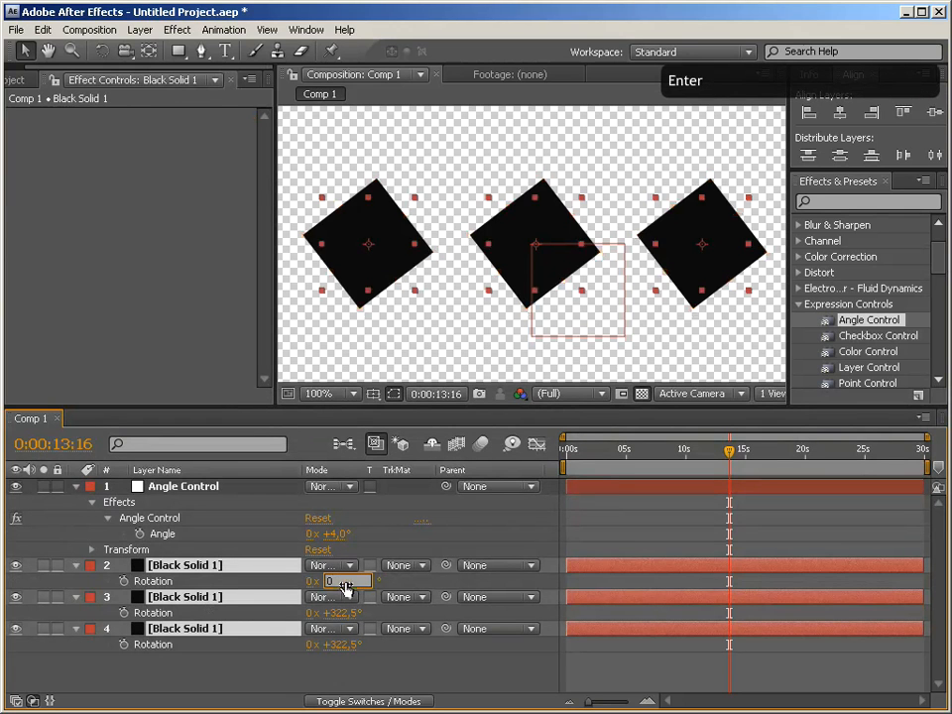
{"action": "key", "text": "Enter"}
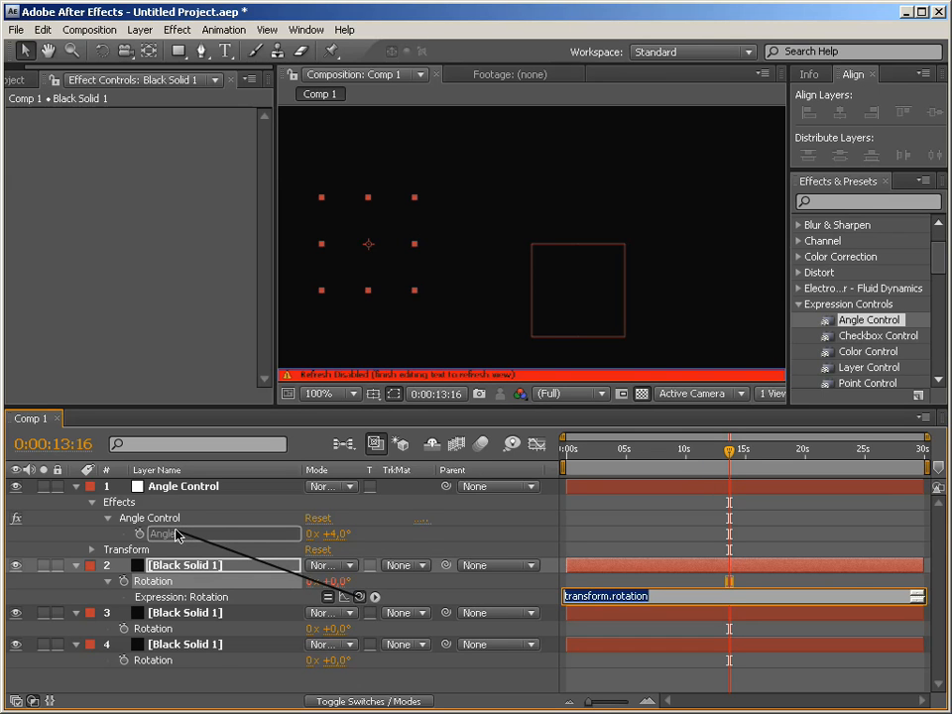
{"action": "mouse_move", "coordinate": [189, 539]}
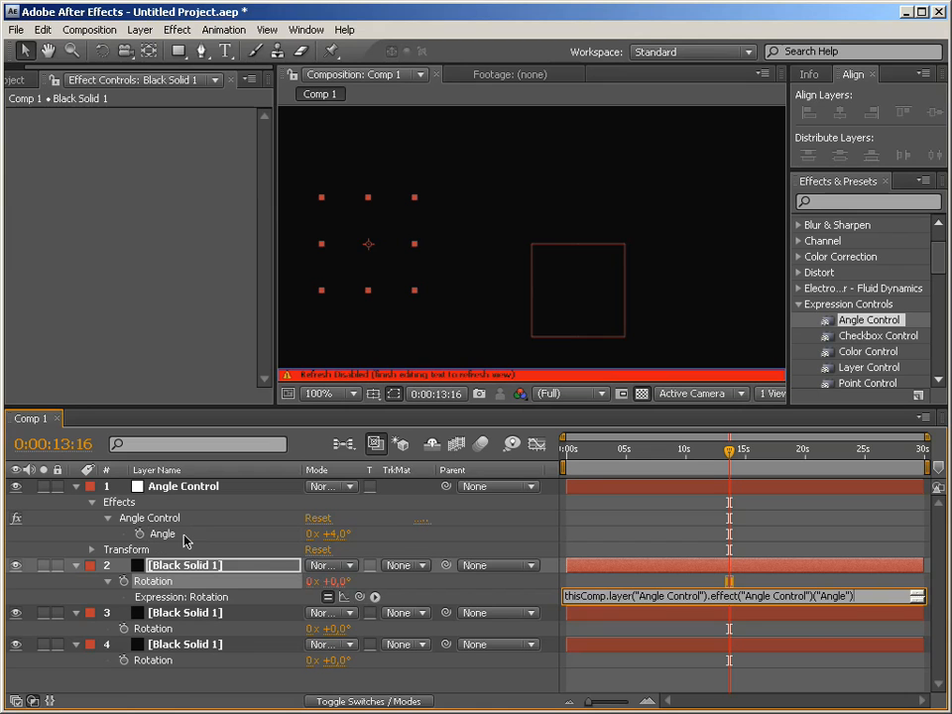
{"action": "mouse_move", "coordinate": [175, 540]}
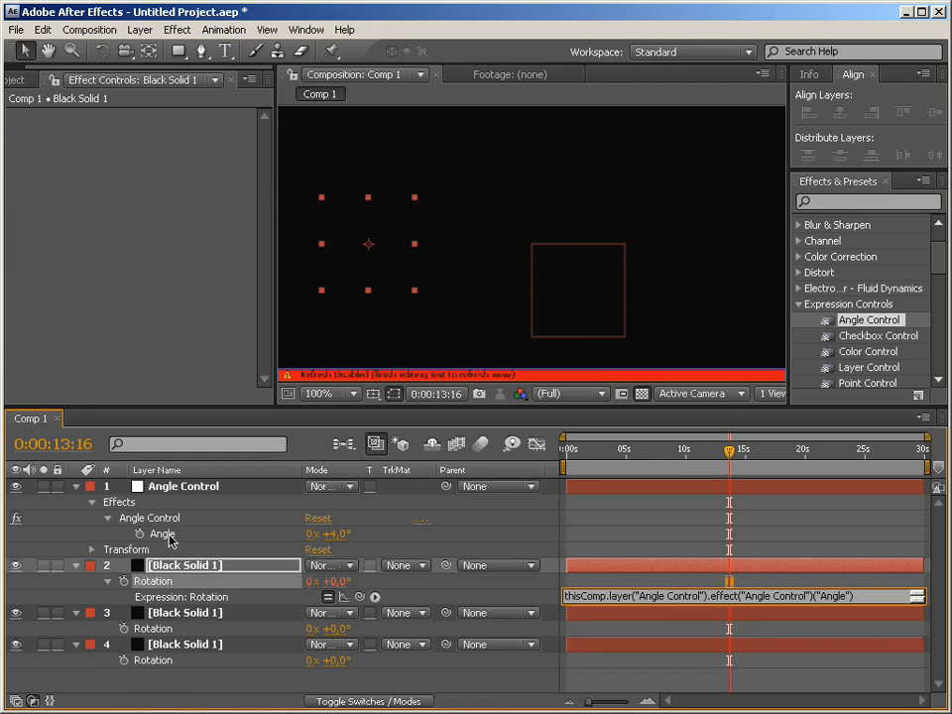
Step: Link each black solid's Rotation to the Angle Control null's Angle via pick-whipped expressions
{"action": "key", "text": "Enter"}
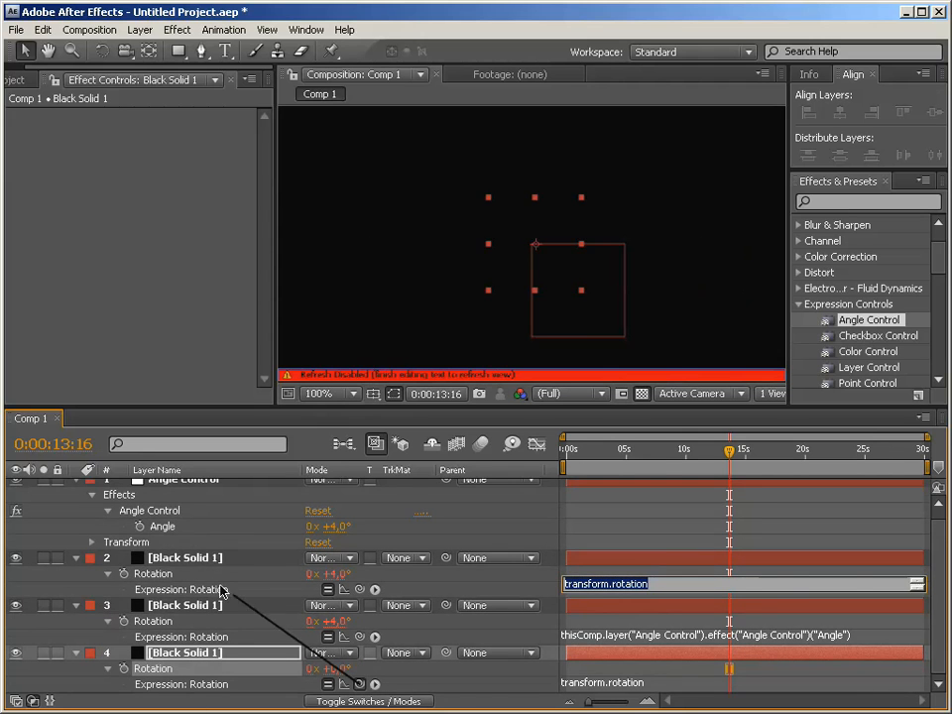
{"action": "key", "text": "Enter"}
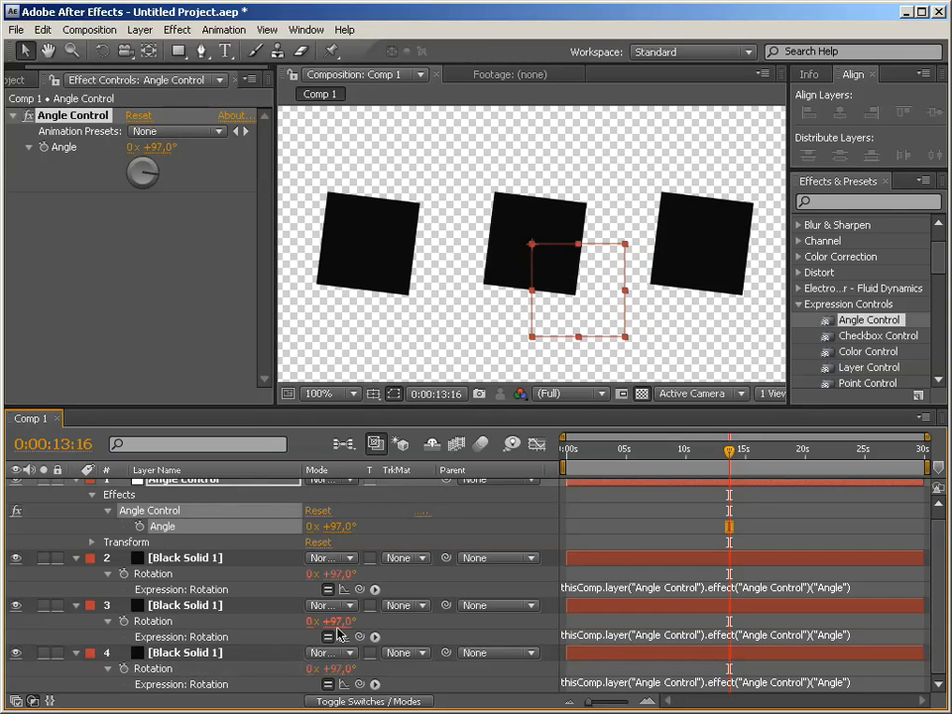
{"action": "mouse_move", "coordinate": [623, 560]}
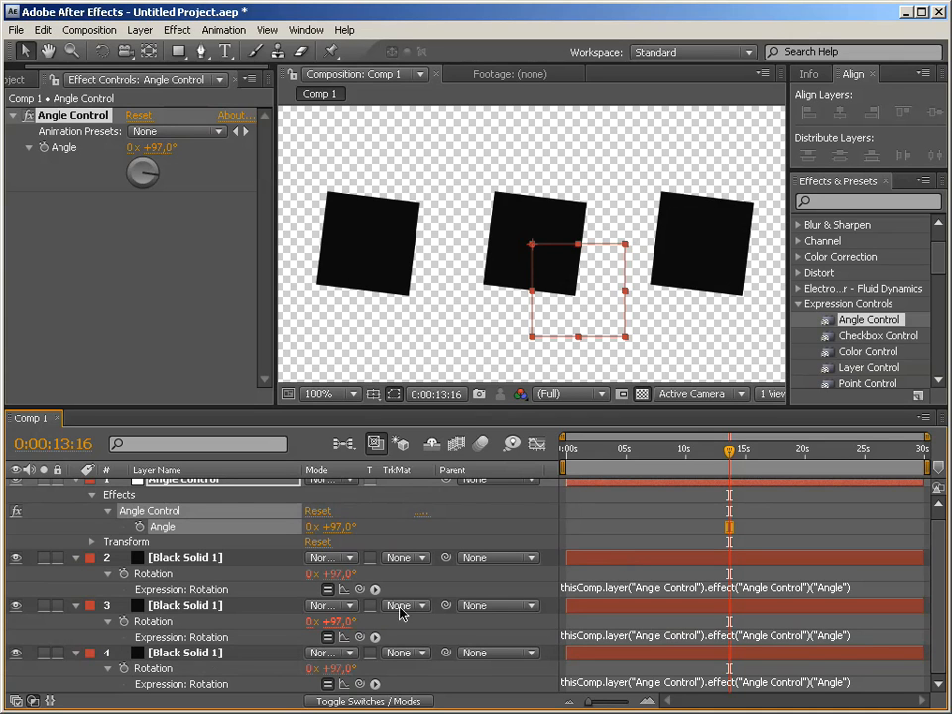
{"action": "mouse_move", "coordinate": [203, 558]}
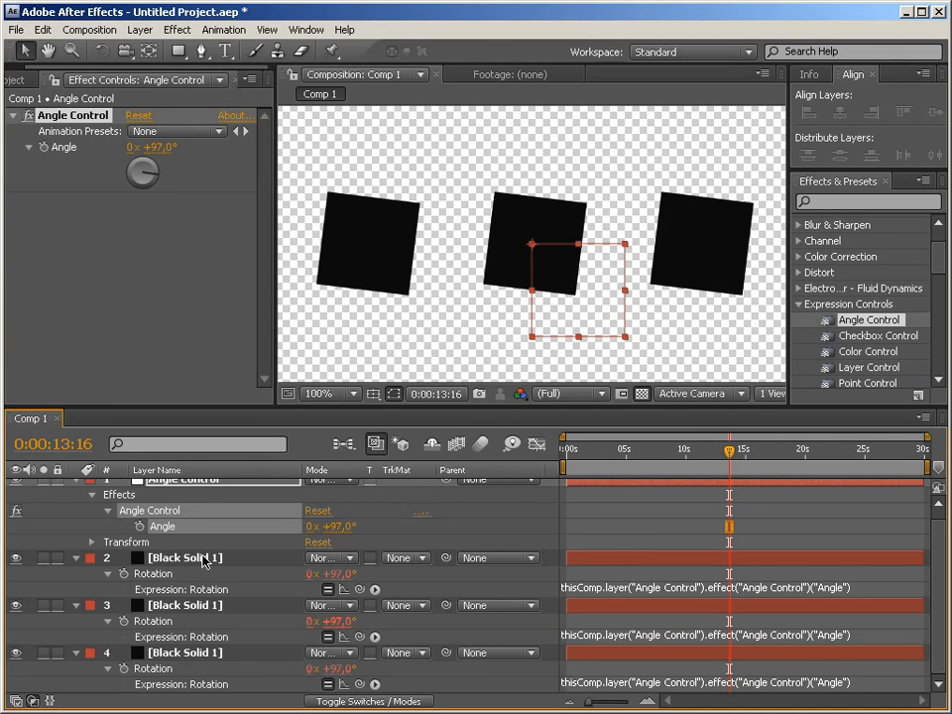
Step: Set Angle to 47° so all three squares rotate together, then select Black Solid 1
{"action": "left_click", "coordinate": [183, 557]}
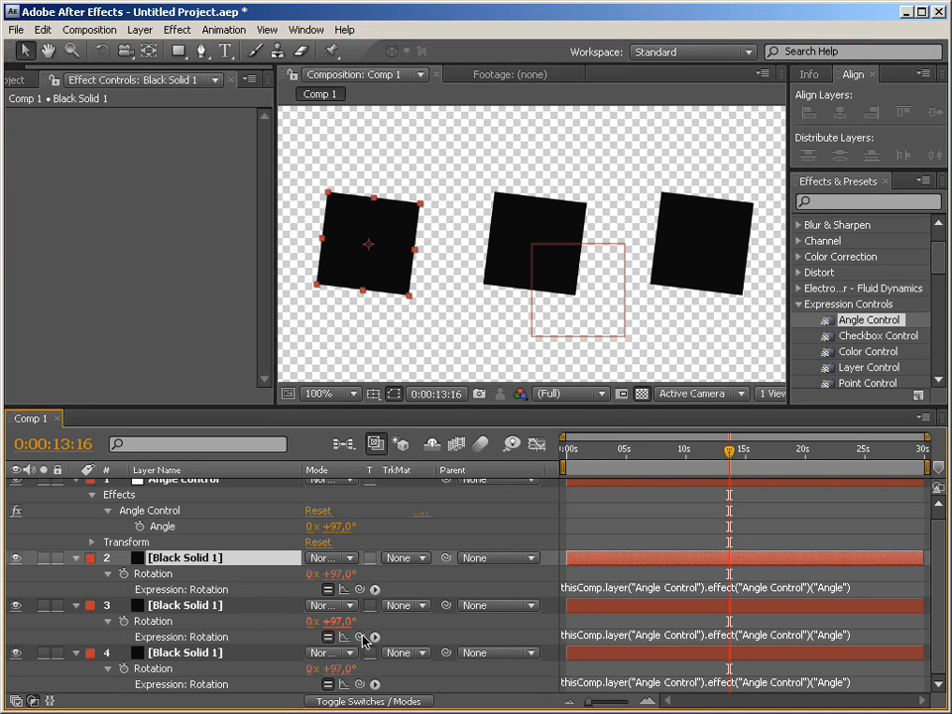
Step: Rename solids Black Solid 2 and 3, try '+'-chained rotation expressions, then clear them to 0°
{"action": "double_click", "coordinate": [184, 605]}
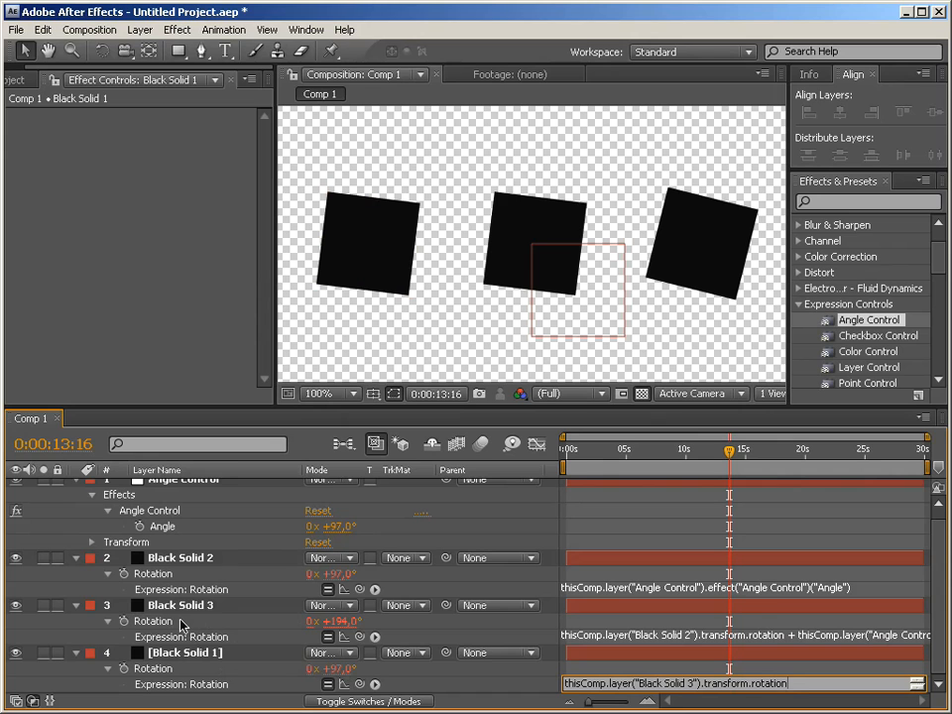
{"action": "type", "text": "+"}
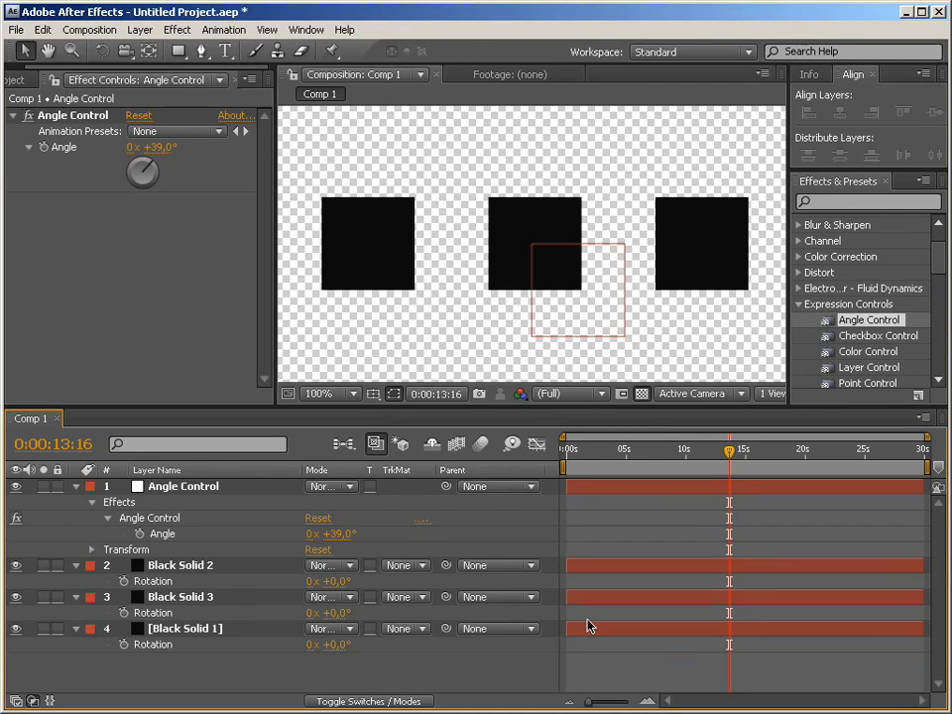
Step: Move Black Solid 3 below Black Solid 1 at the bottom of the layer stack
{"action": "left_click", "coordinate": [179, 597]}
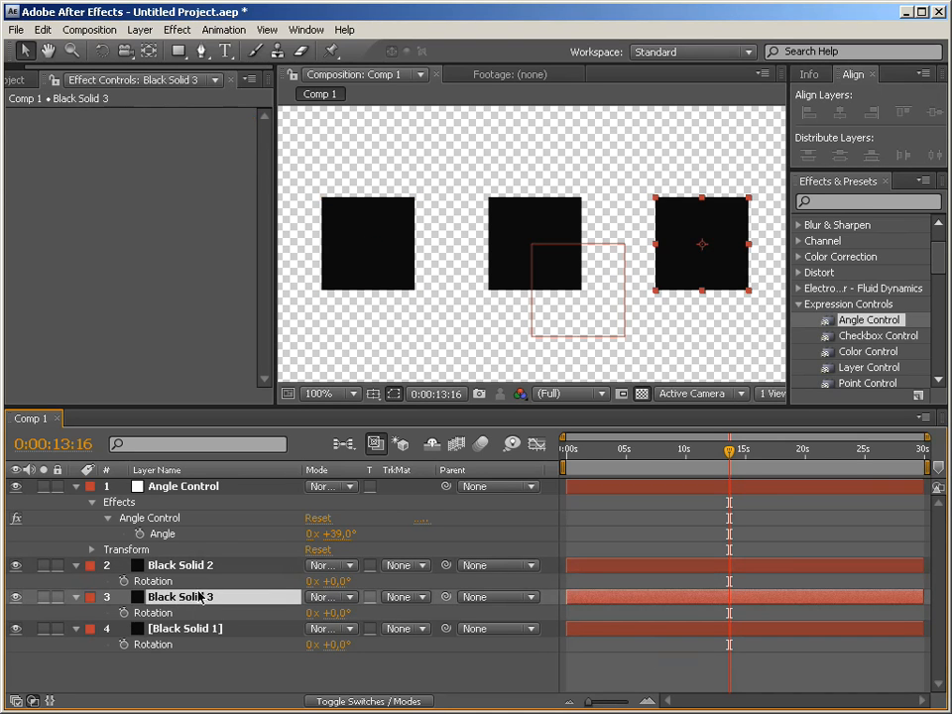
{"action": "left_click_drag", "start_coordinate": [179, 595], "coordinate": [178, 627]}
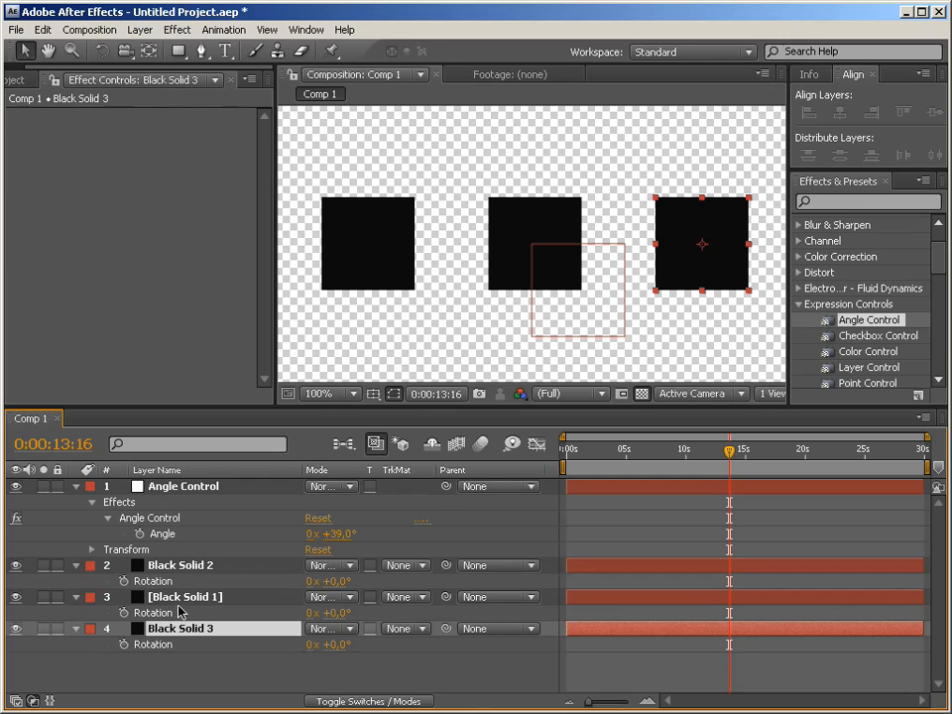
{"action": "left_click", "coordinate": [185, 597]}
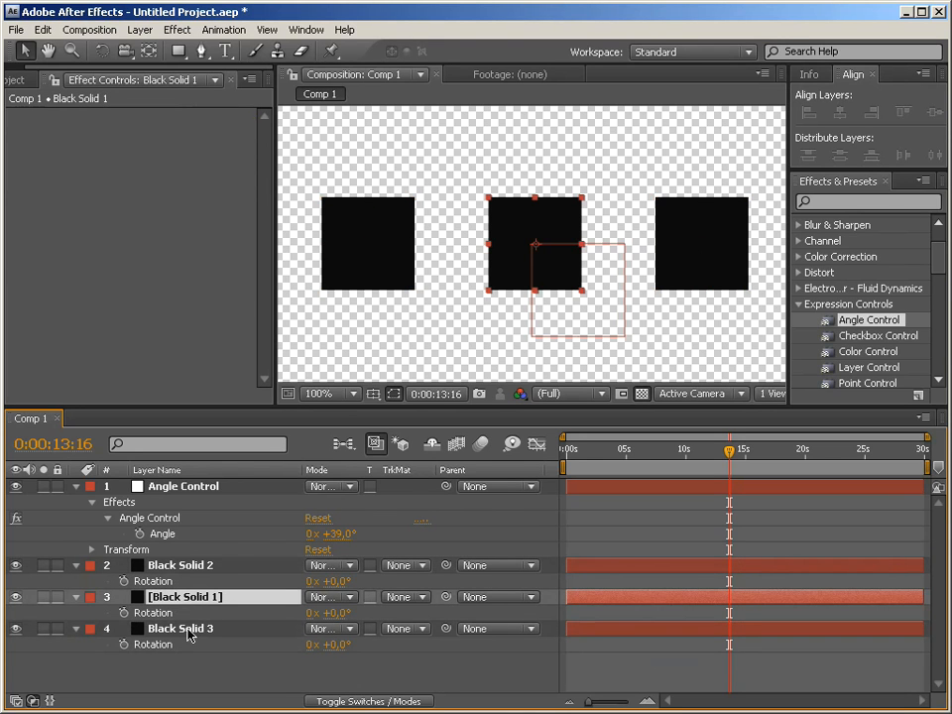
Step: Push the middle and right squares edge to edge into one bar and parent Black Solid 1 to Black Solid 2
{"action": "left_click", "coordinate": [183, 629]}
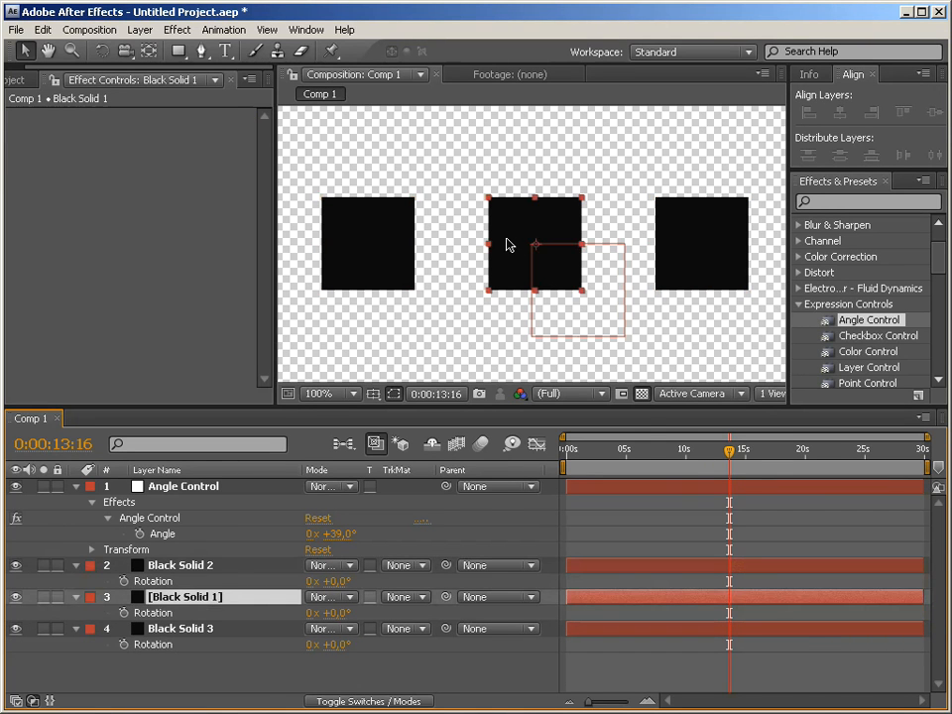
{"action": "left_click", "coordinate": [710, 254]}
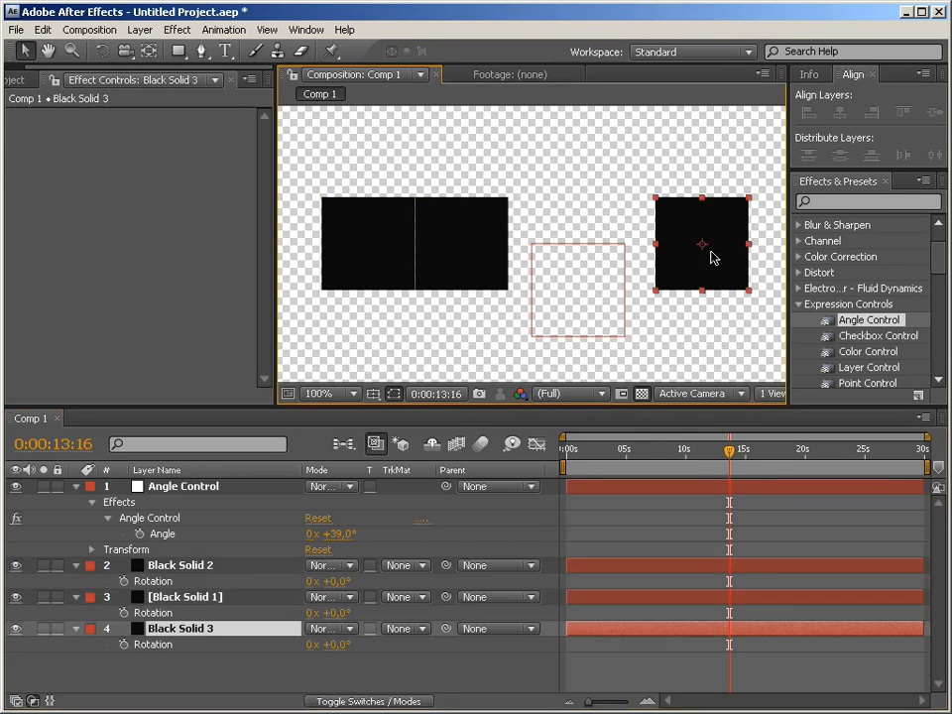
{"action": "left_click_drag", "start_coordinate": [702, 244], "coordinate": [671, 224]}
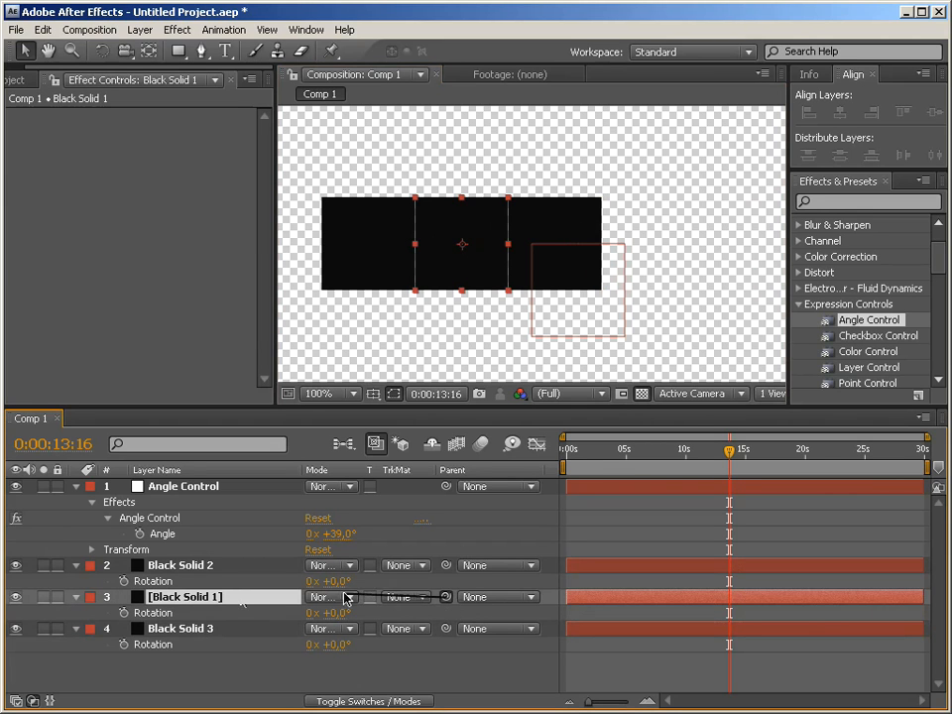
{"action": "left_click", "coordinate": [179, 565]}
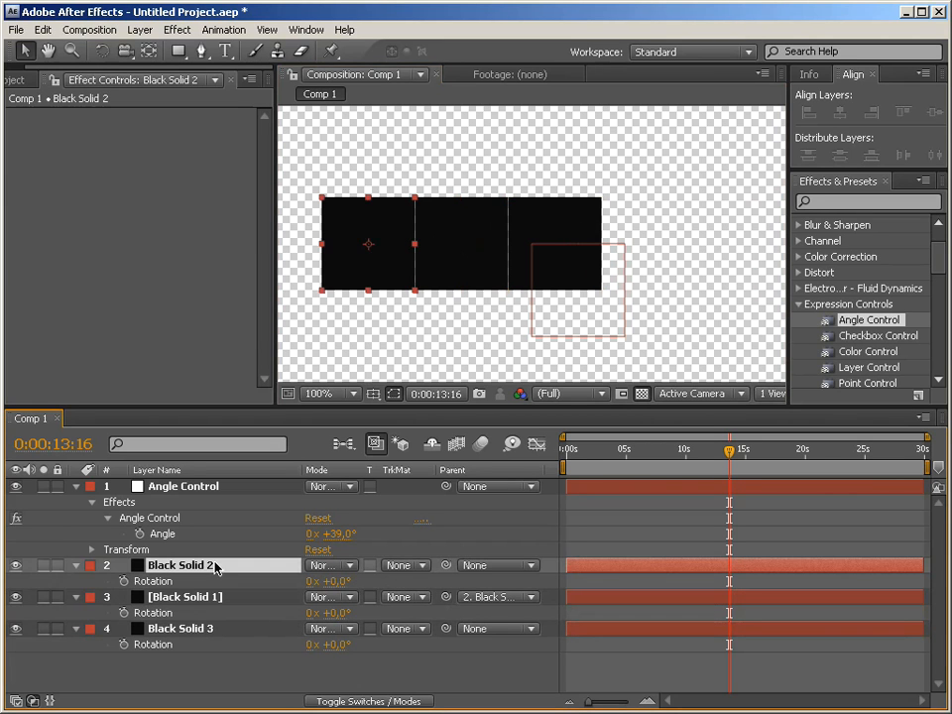
Step: Parent Black Solid 3 to Black Solid 1 and commit its Rotation expression
{"action": "left_click", "coordinate": [180, 629]}
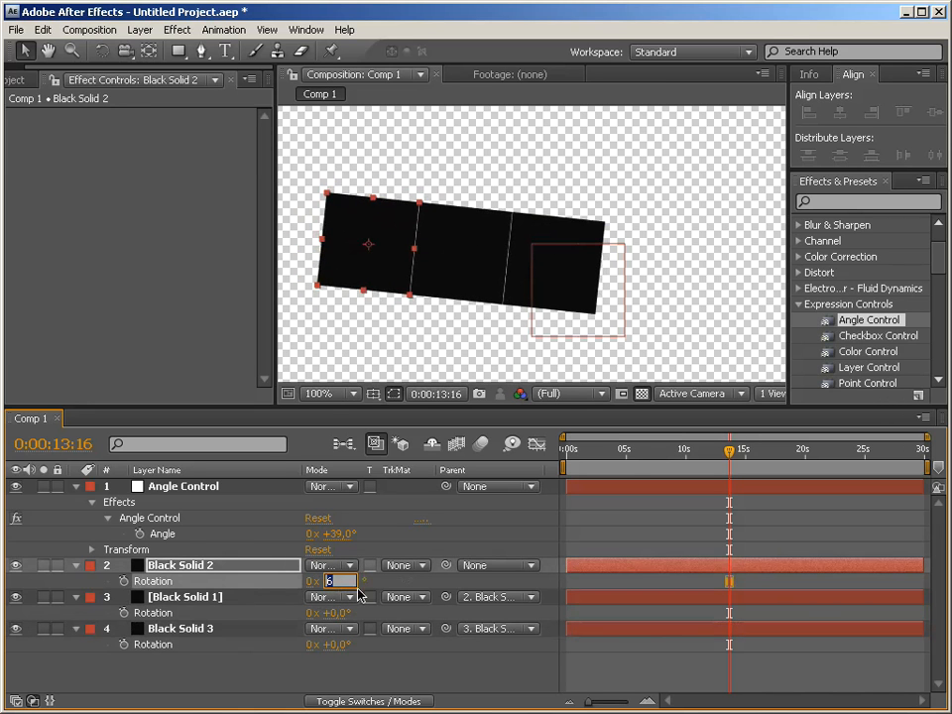
{"action": "key", "text": "Enter"}
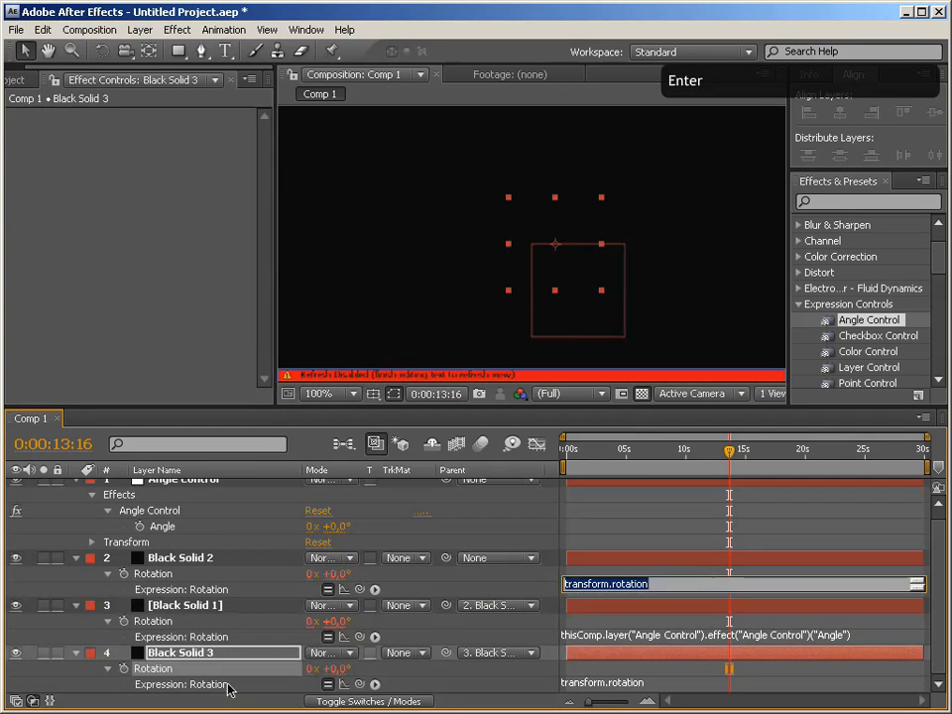
Step: Commit the last Rotation expression, test Angle at -90°, then return Angle to 0°
{"action": "key", "text": "Enter"}
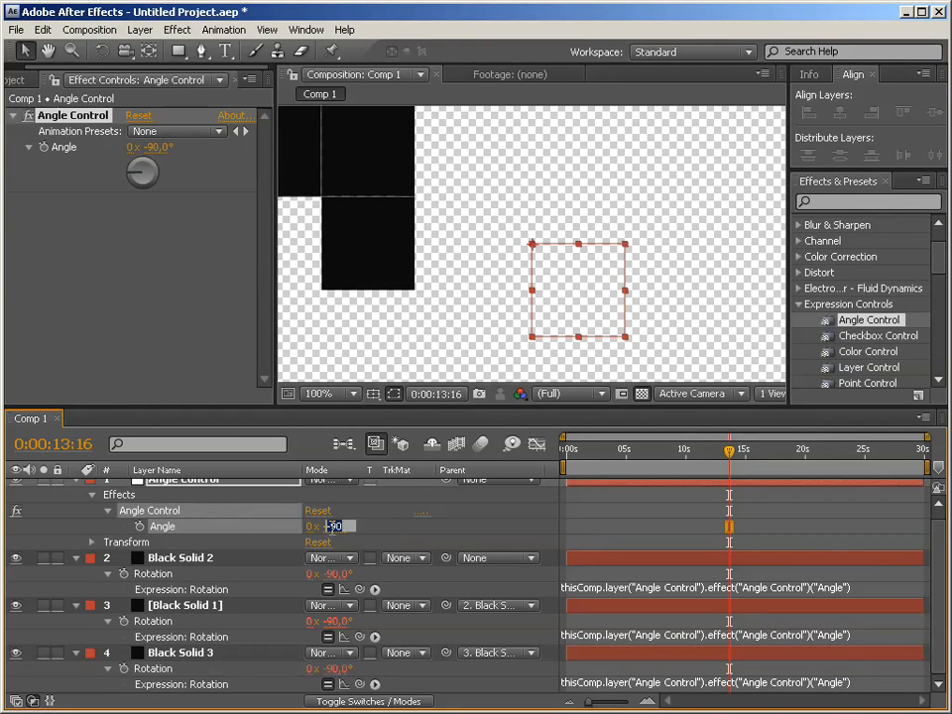
{"action": "type", "text": "+0"}
{"action": "key", "text": "Enter"}
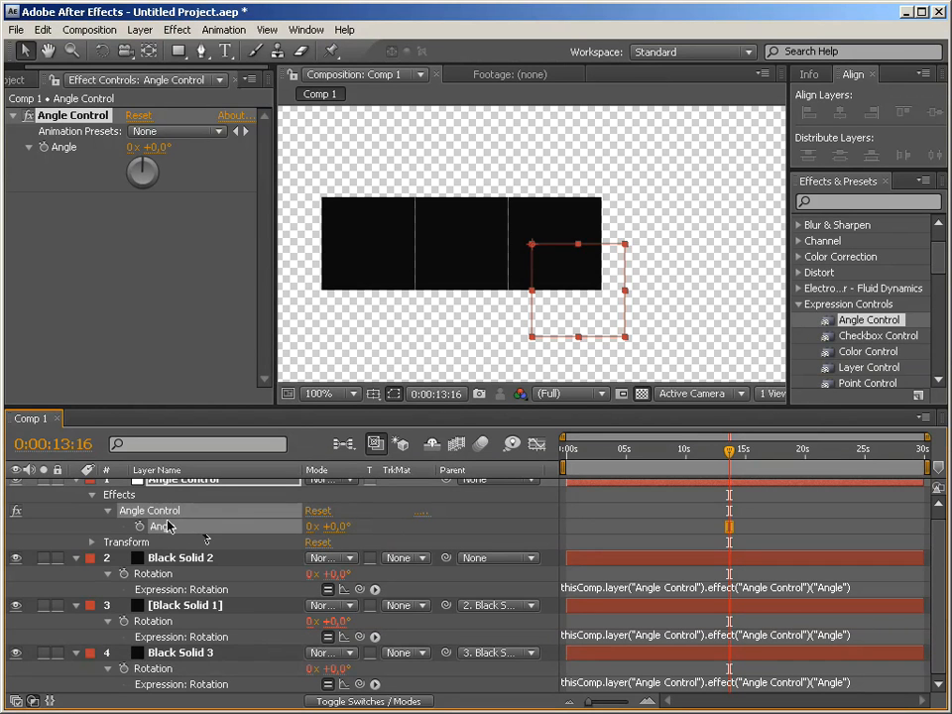
{"action": "mouse_move", "coordinate": [147, 605]}
{"action": "type", "text": "value + "}
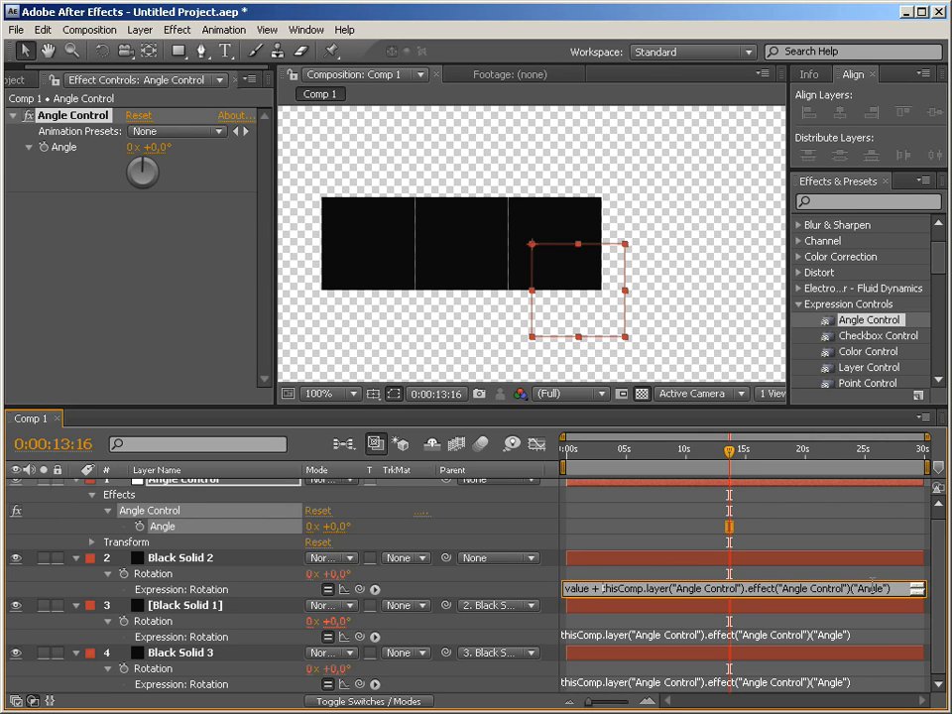
{"action": "mouse_move", "coordinate": [795, 619]}
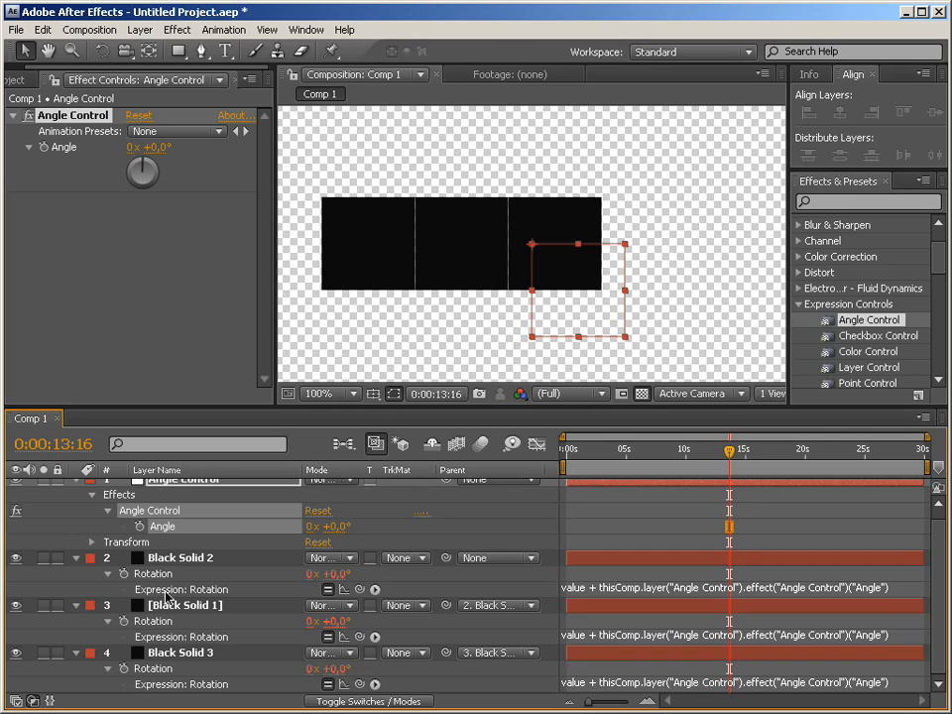
{"action": "mouse_move", "coordinate": [202, 615]}
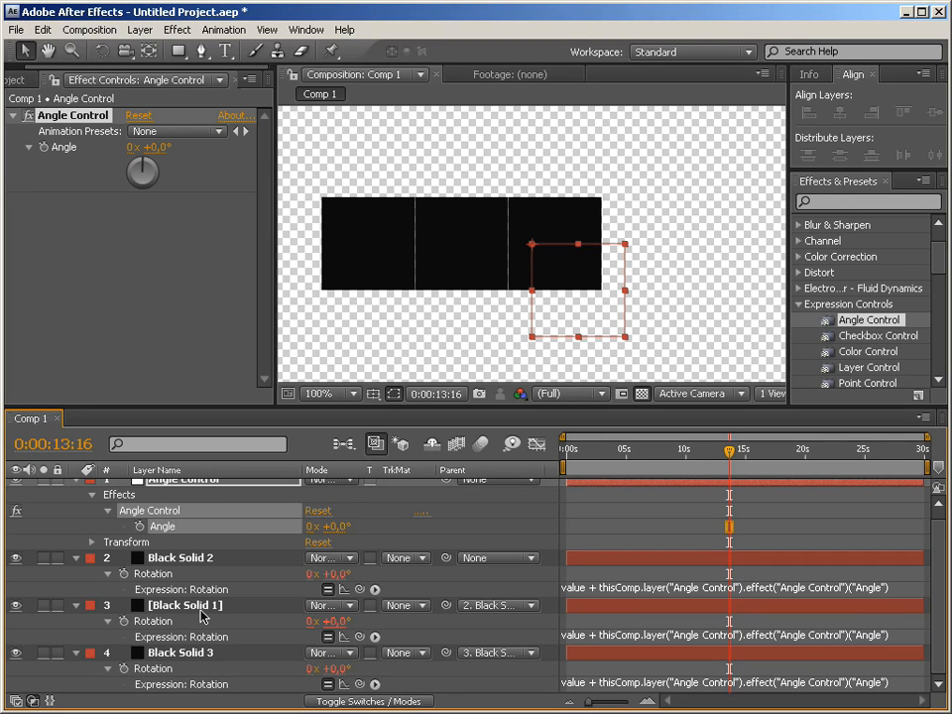